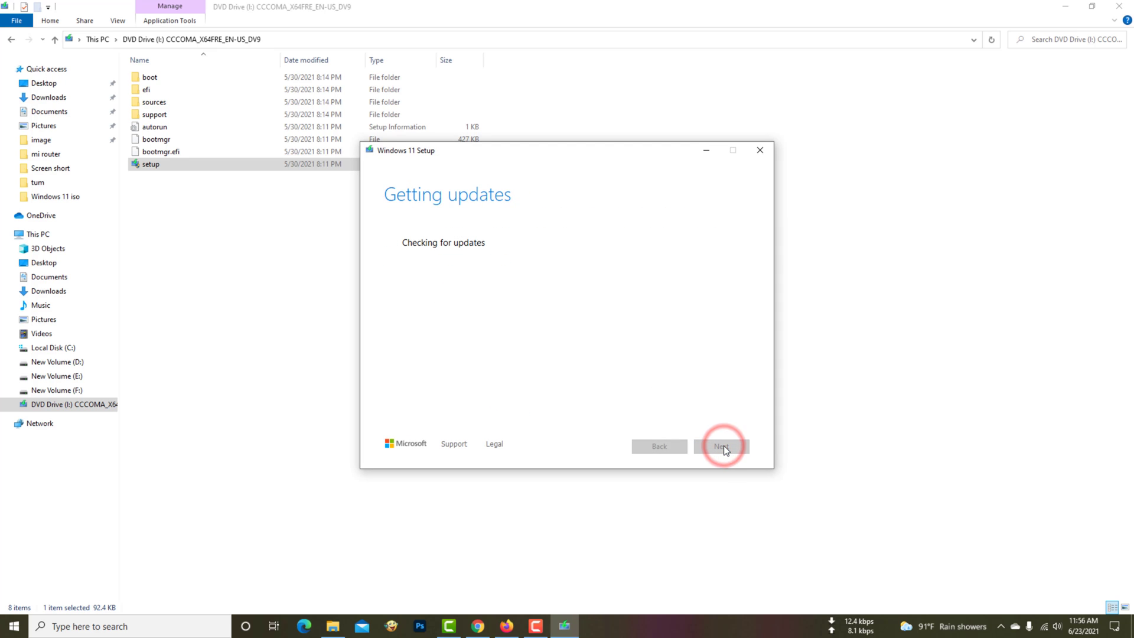
- Continue past the updates check, then close Setup after the TPM 2.0 failure
click(720, 446)
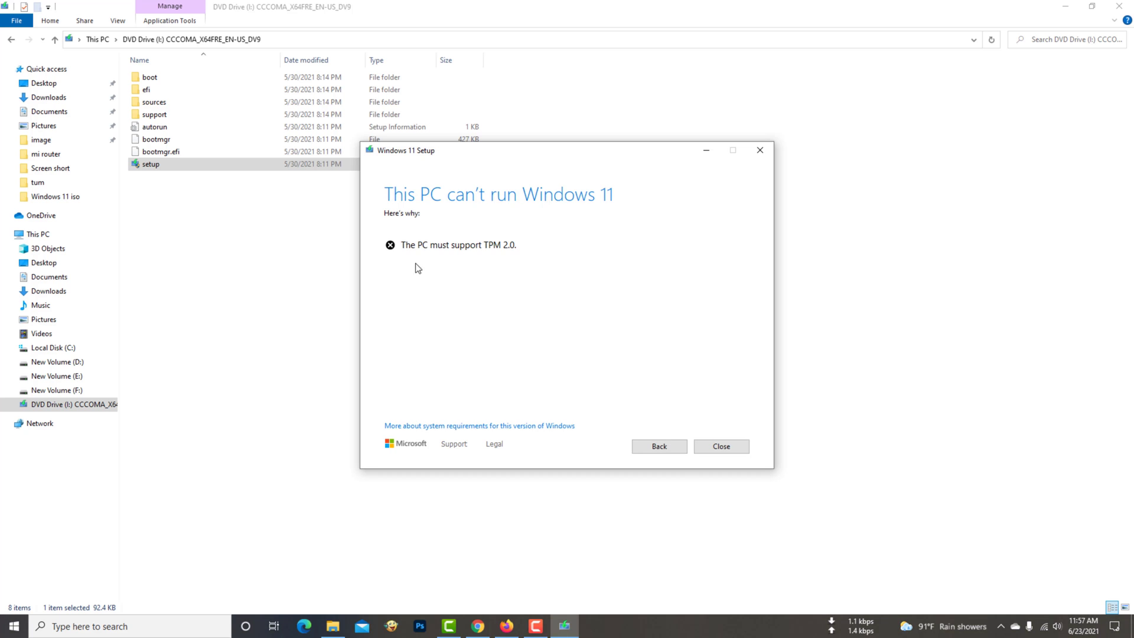
mouse_move(478, 285)
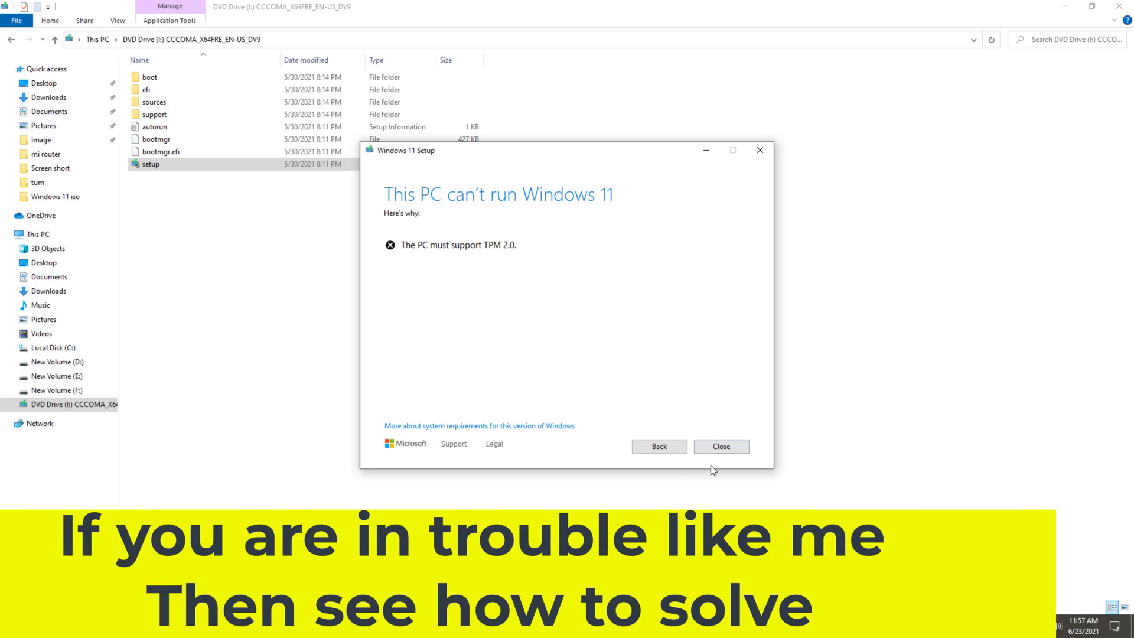
mouse_move(721, 447)
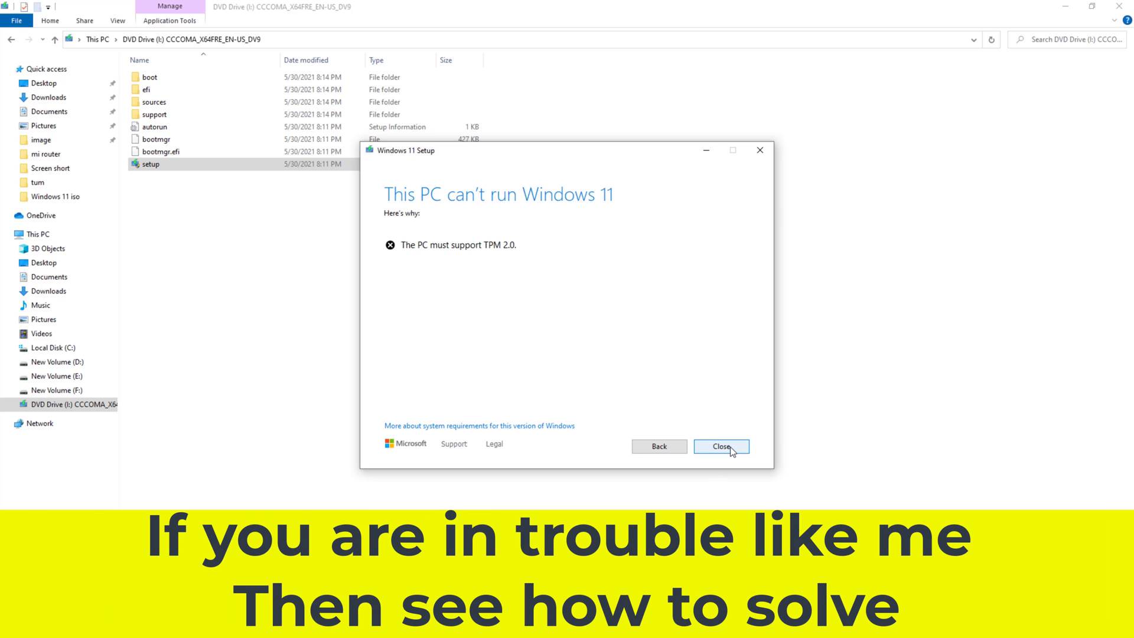
click(721, 447)
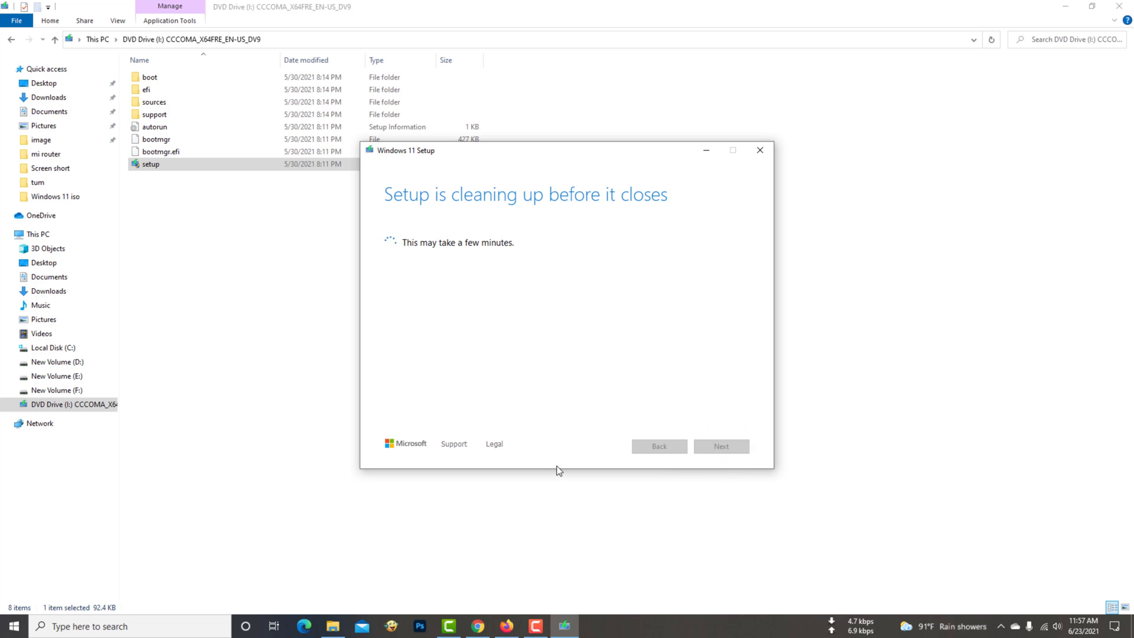
mouse_move(534, 379)
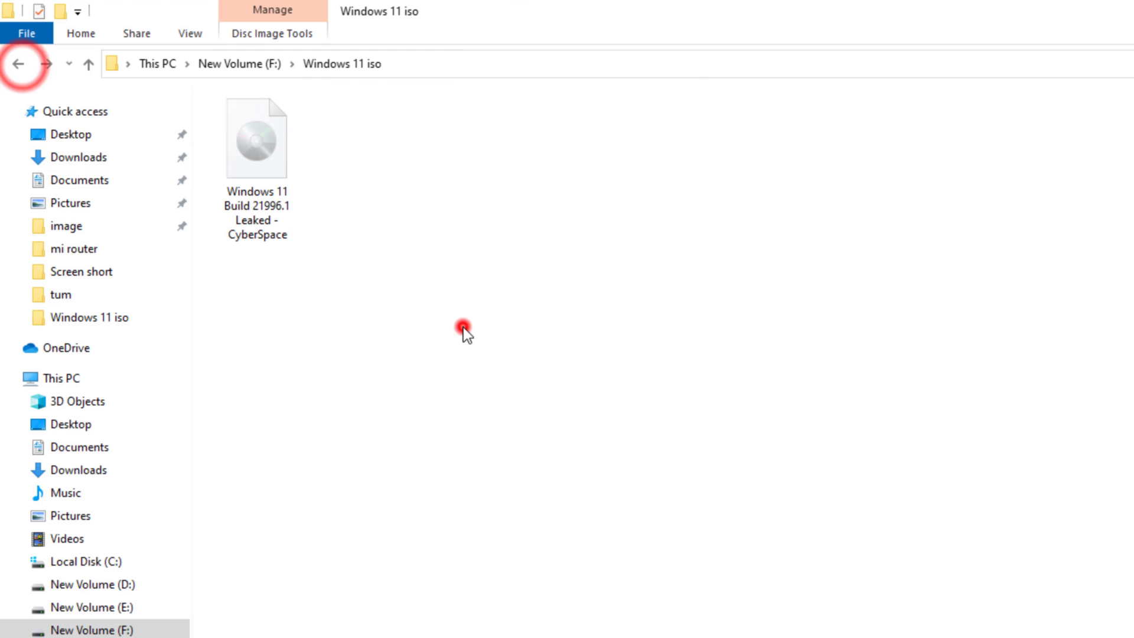
- Create a new folder named 'windows 11' in the Windows 11 iso folder's empty area
right_click(463, 330)
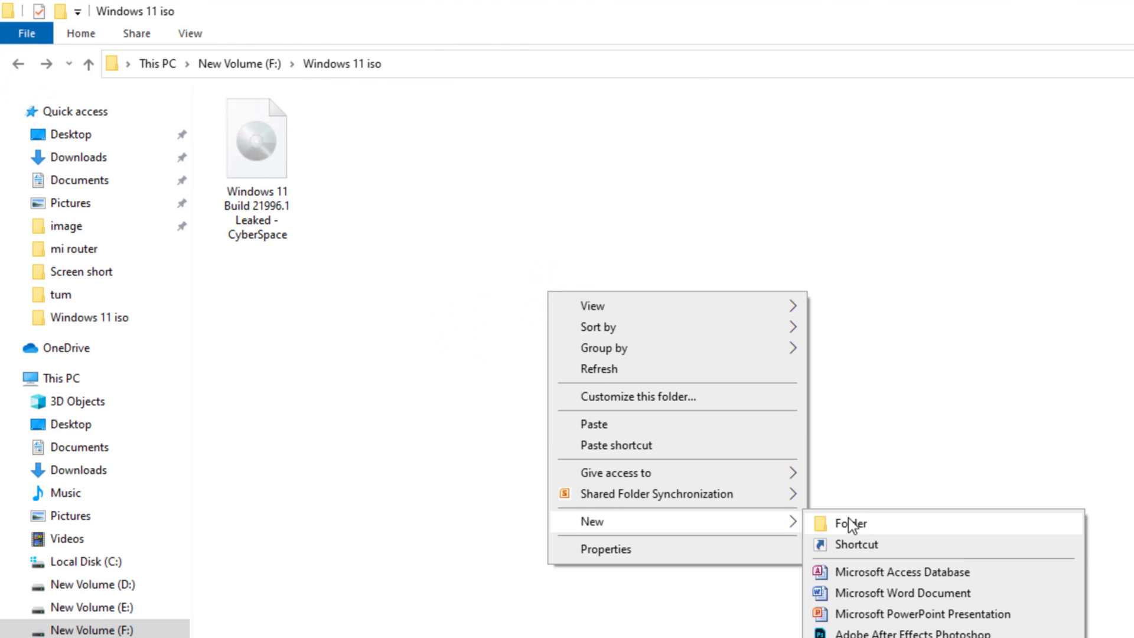
click(849, 523)
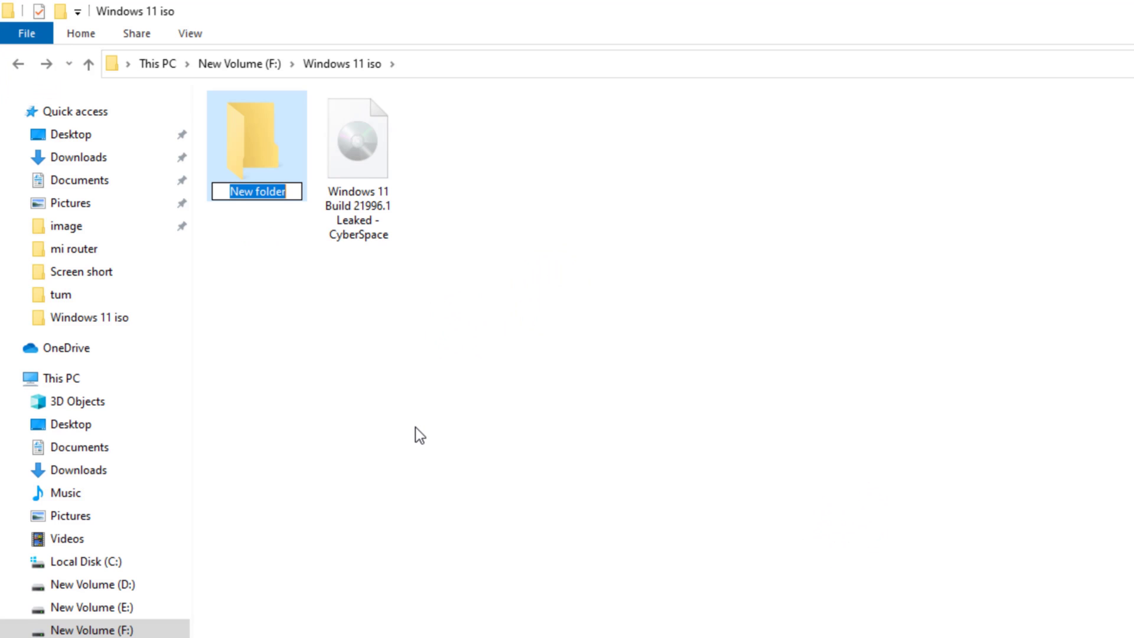
text(windows)
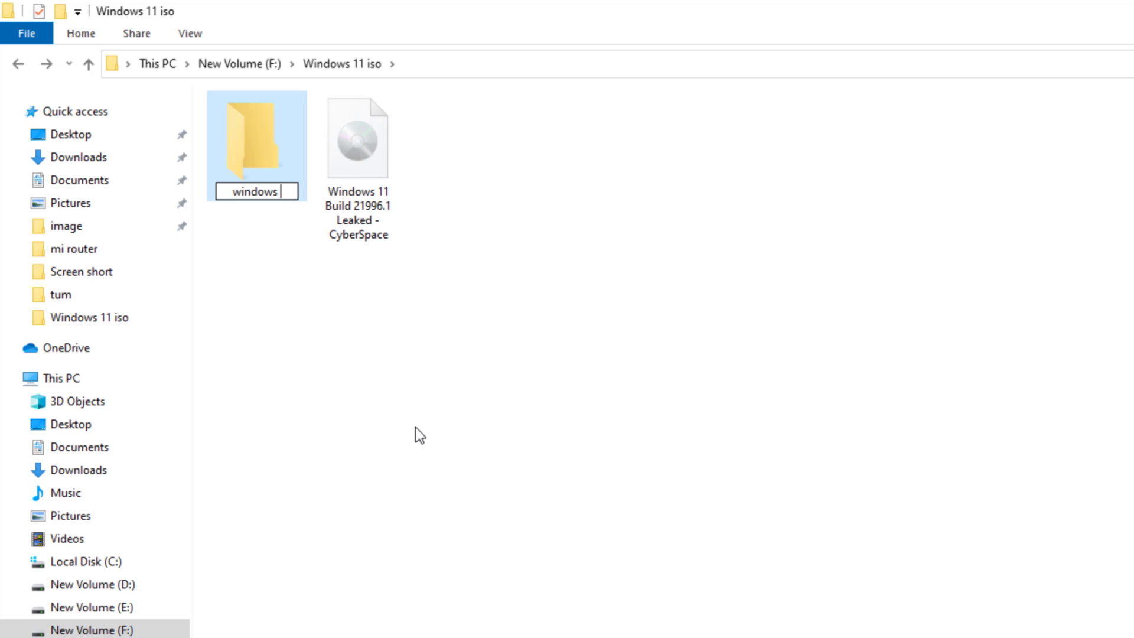
text(11)
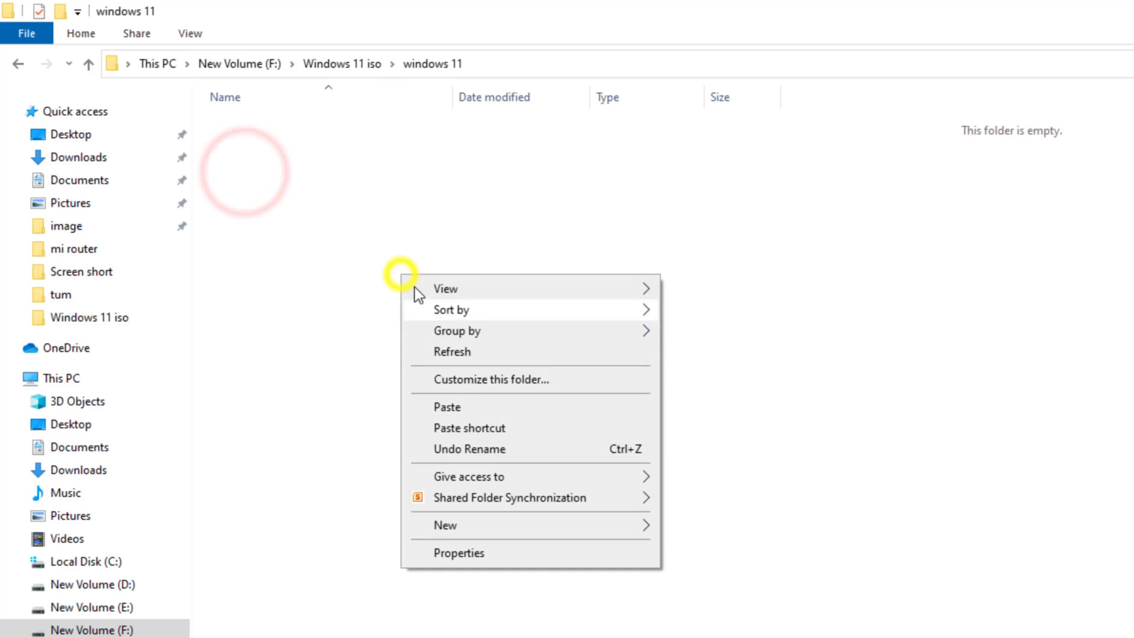
- Paste the copied Windows 11 installation files into the folder and switch to the browser
click(447, 407)
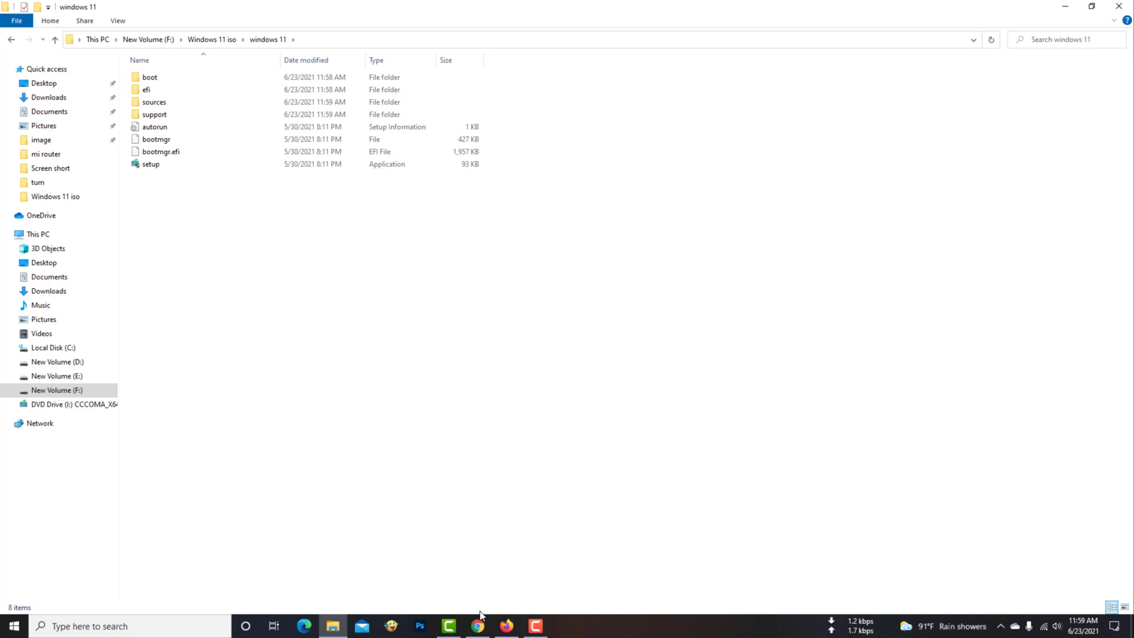
click(476, 626)
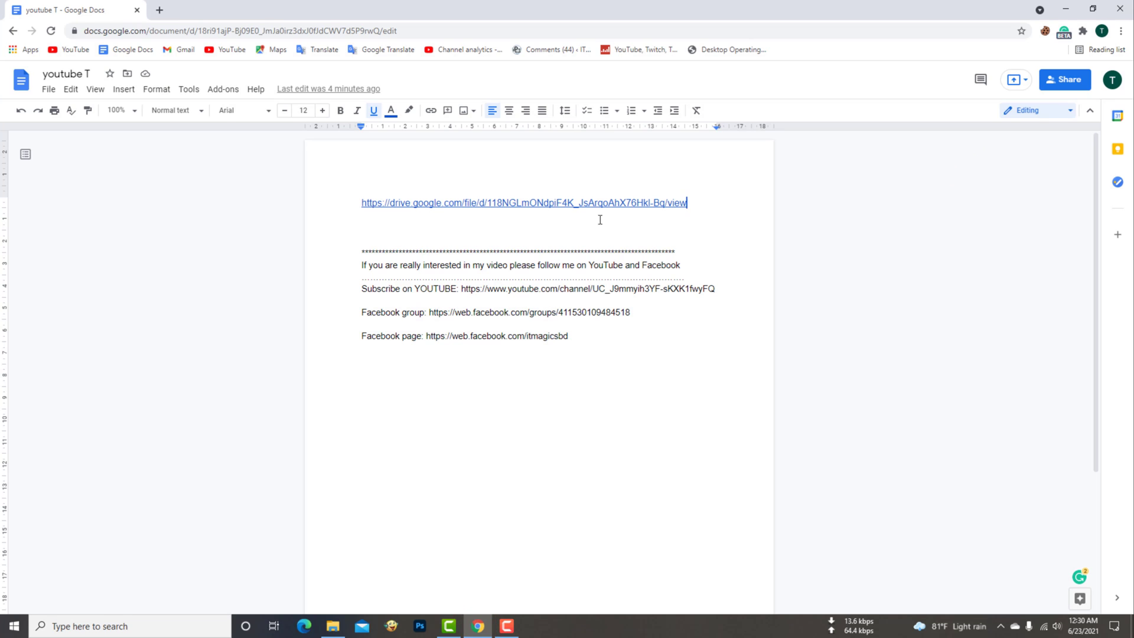
mouse_move(702, 201)
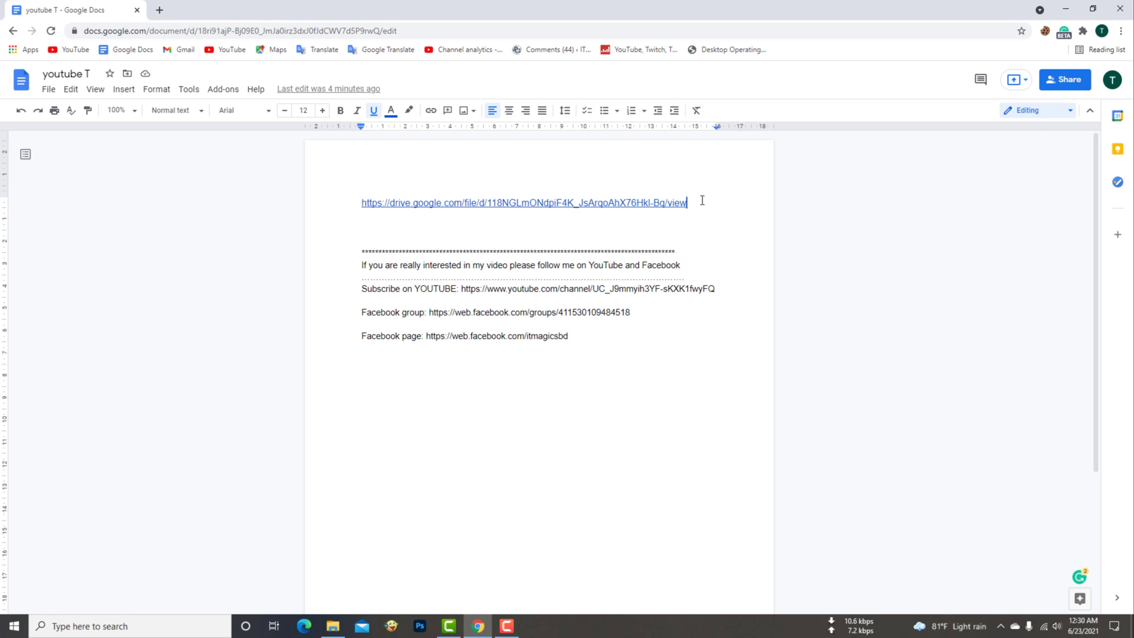
- Copy the drive.google.com link from the document and start a new browser tab
click(524, 202)
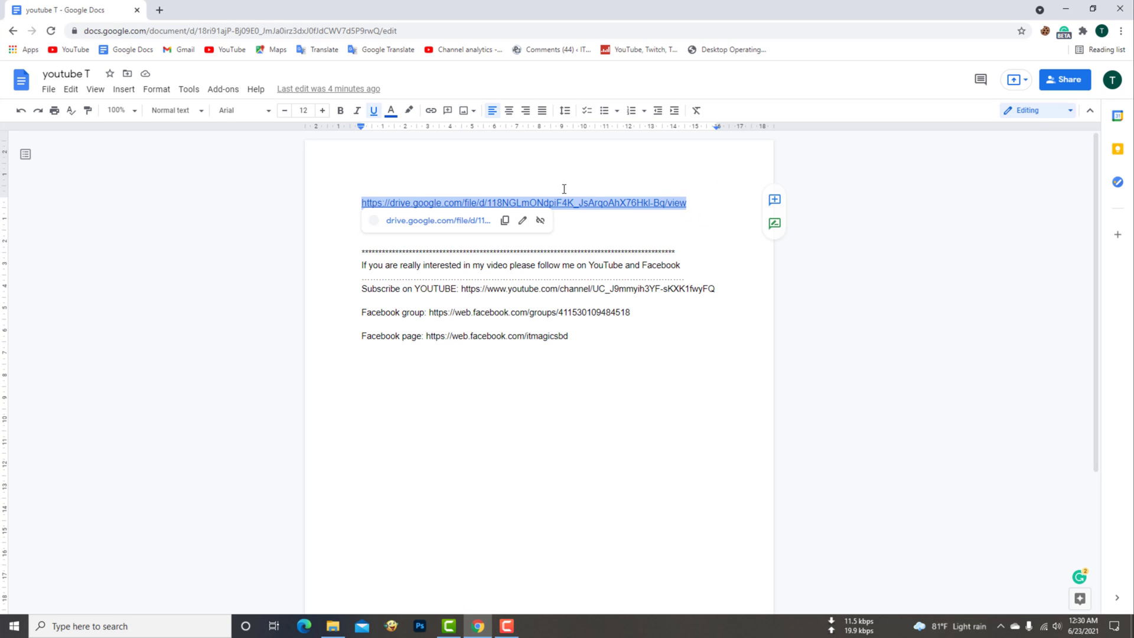
click(637, 234)
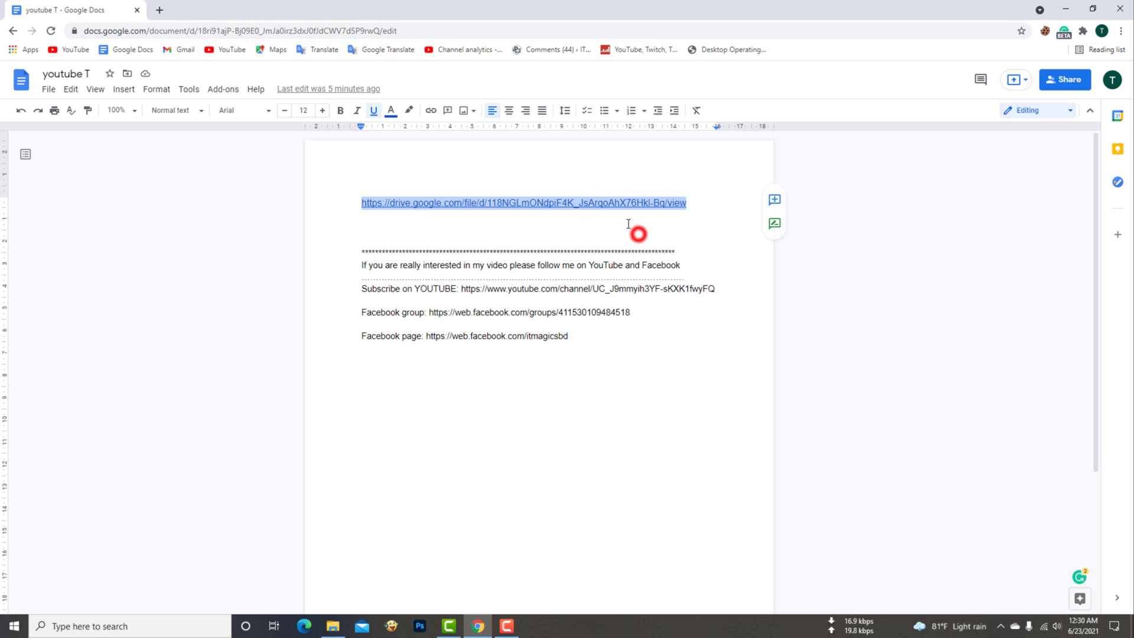
click(301, 10)
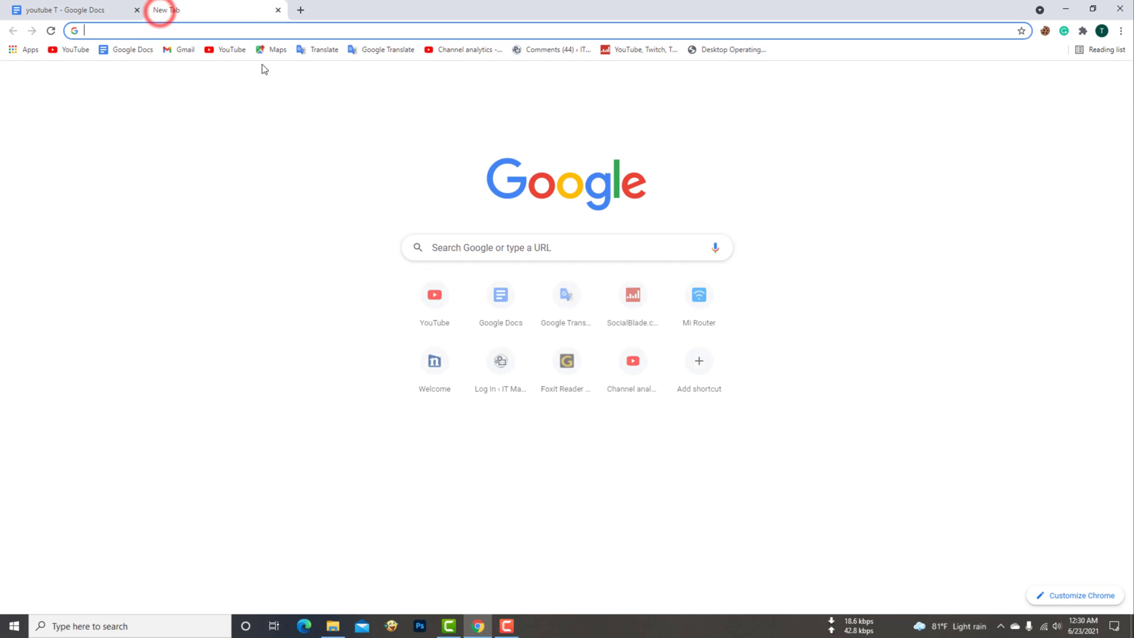
- Download the TPM 2.0 error fix zip from the Google Drive link and show it in its folder
text(https://drive.google.com/file/d/118NGLmONdpiF4K_JsArqoAhX76HkI-Bq/view)
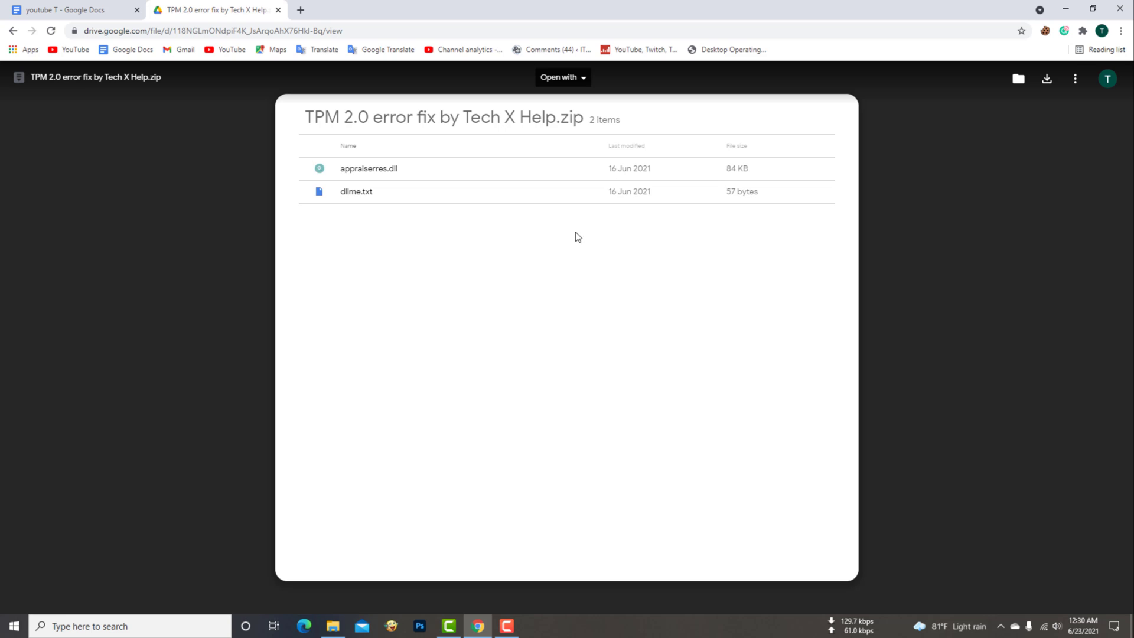
mouse_move(577, 104)
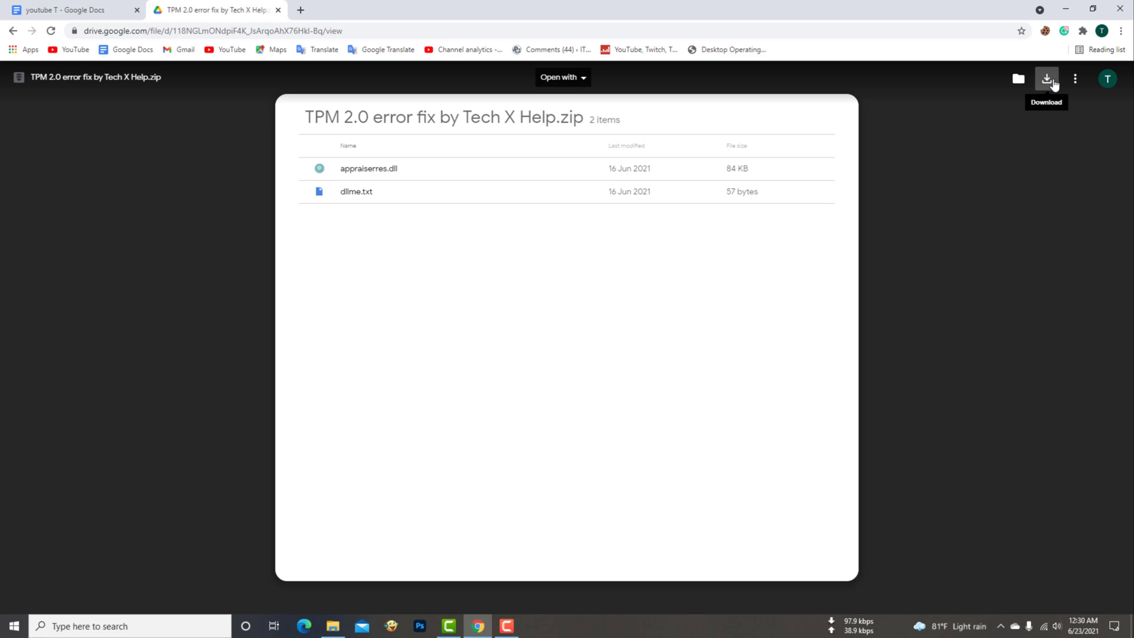
click(1047, 78)
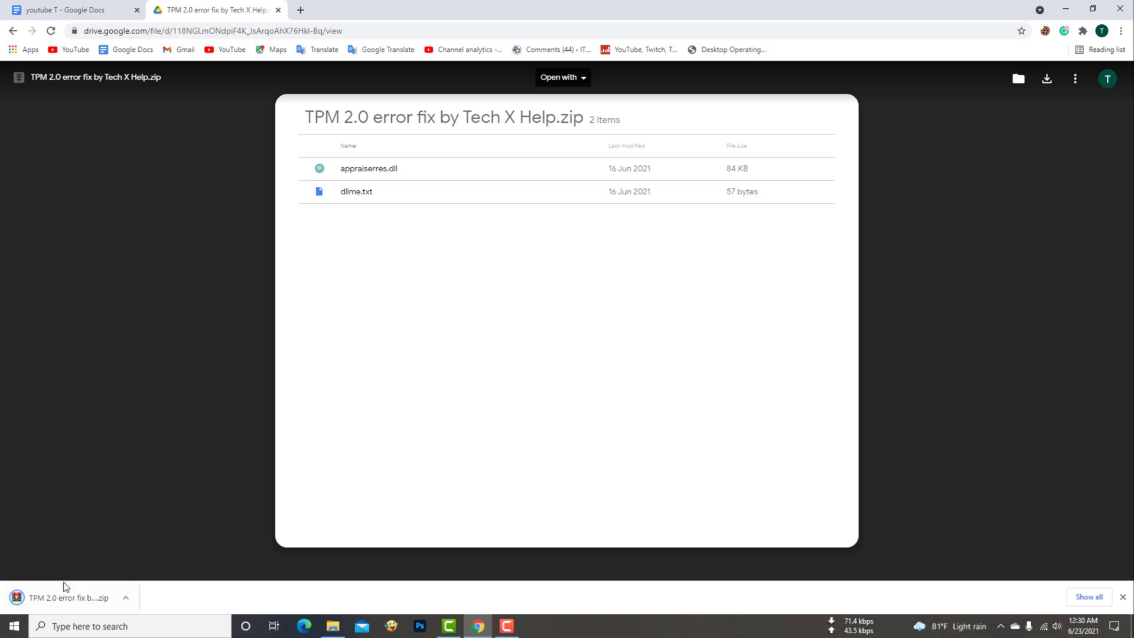
click(125, 598)
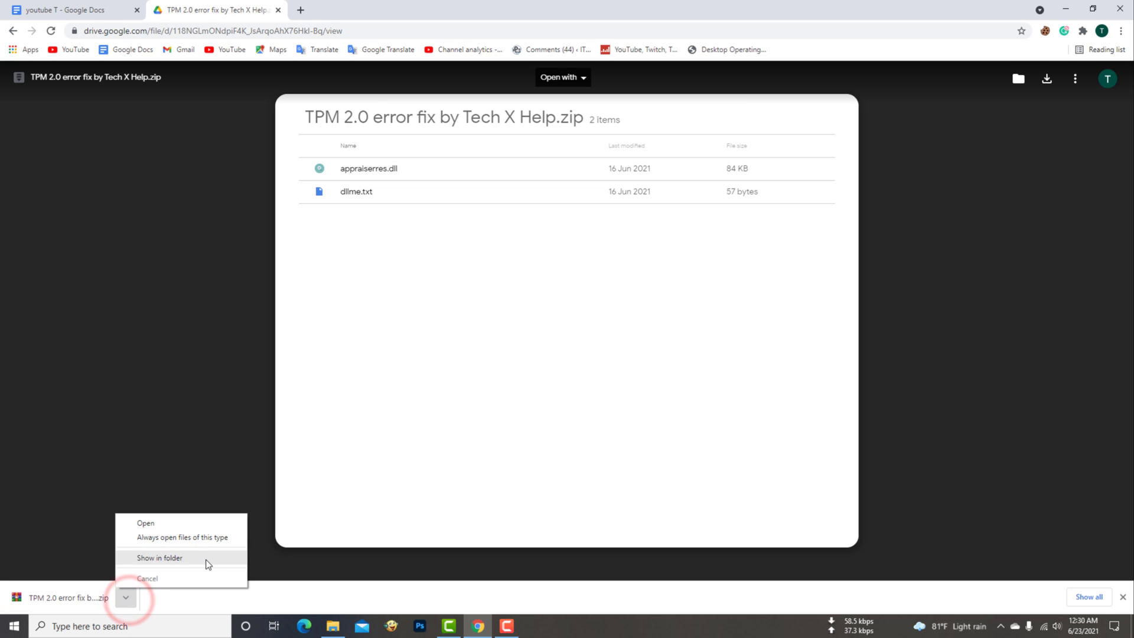
click(160, 558)
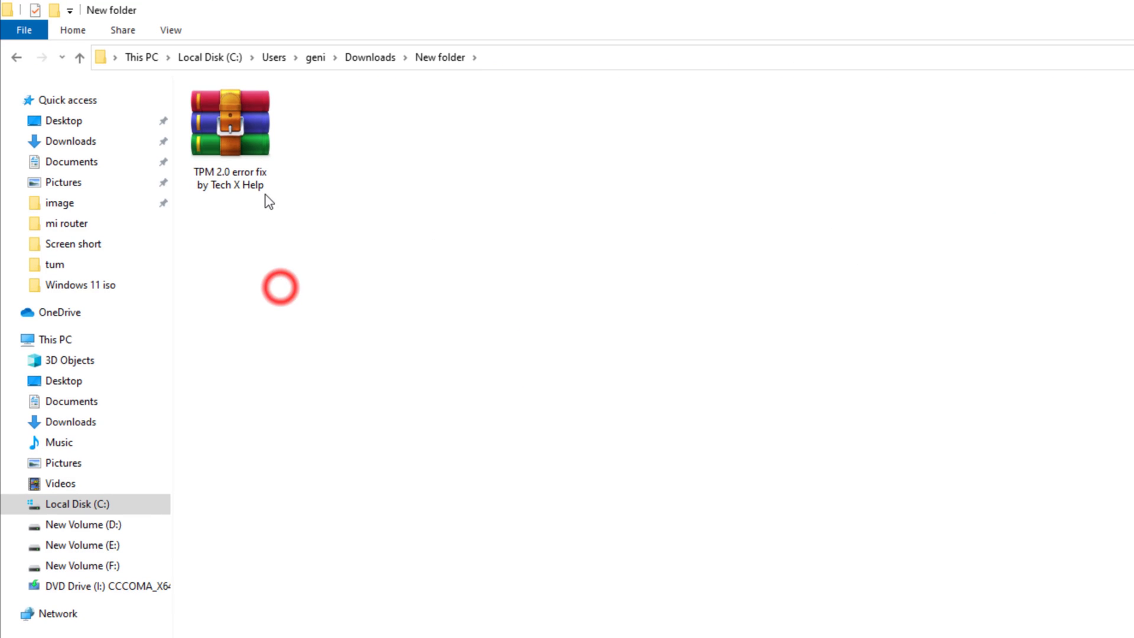
- Extract the zip, copy appraiserres.dll, and navigate into Windows 11 iso > windows 11 > sources
click(231, 123)
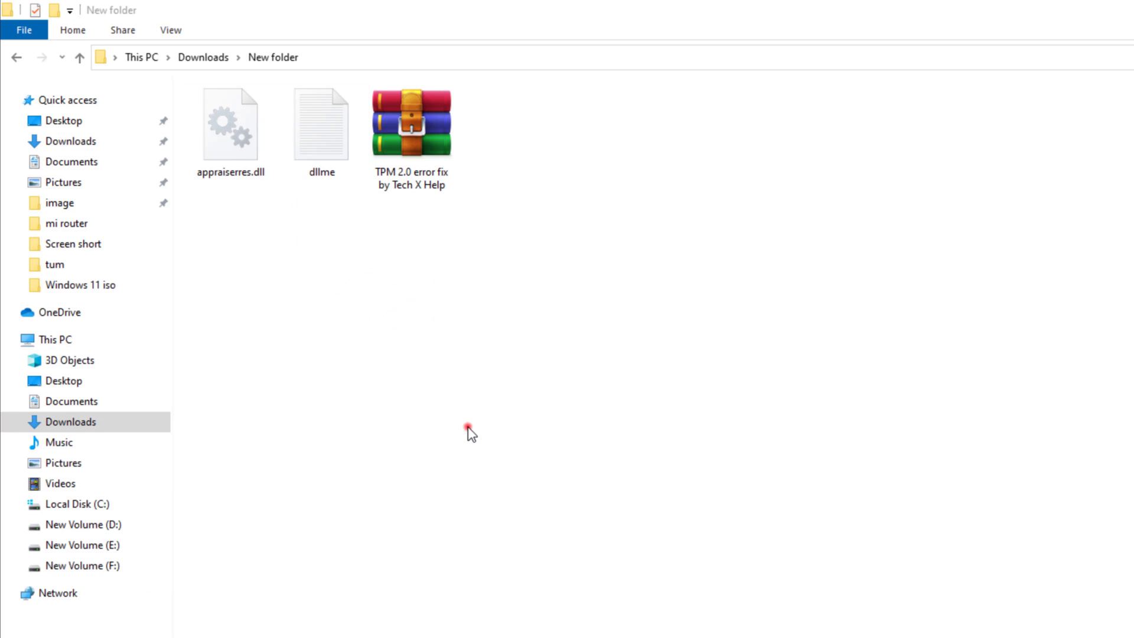
click(231, 124)
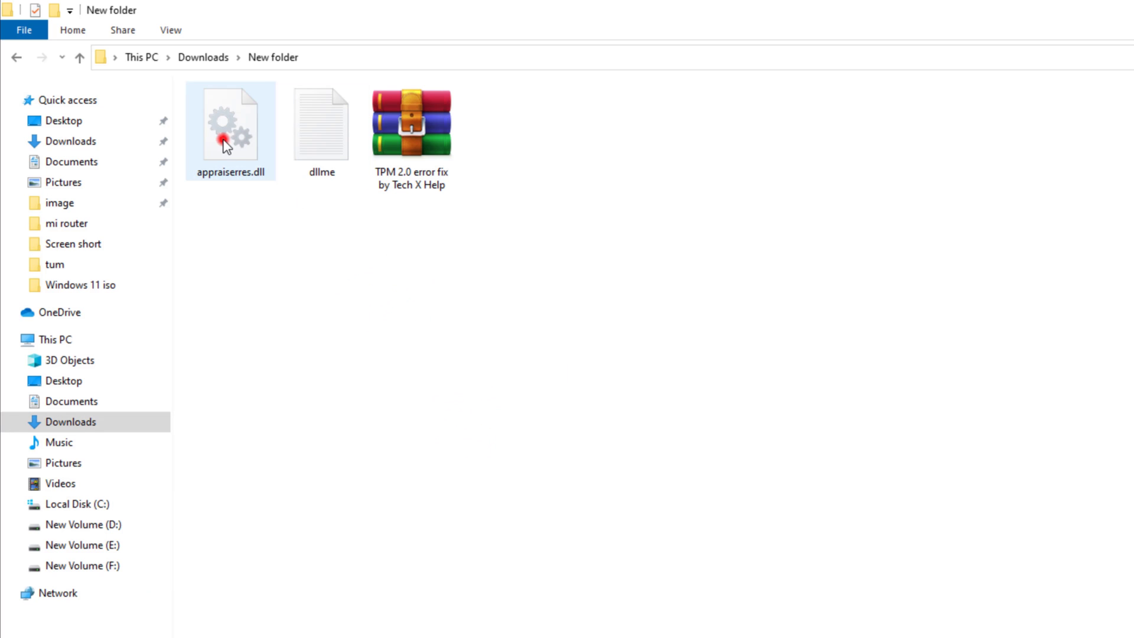
right_click(230, 123)
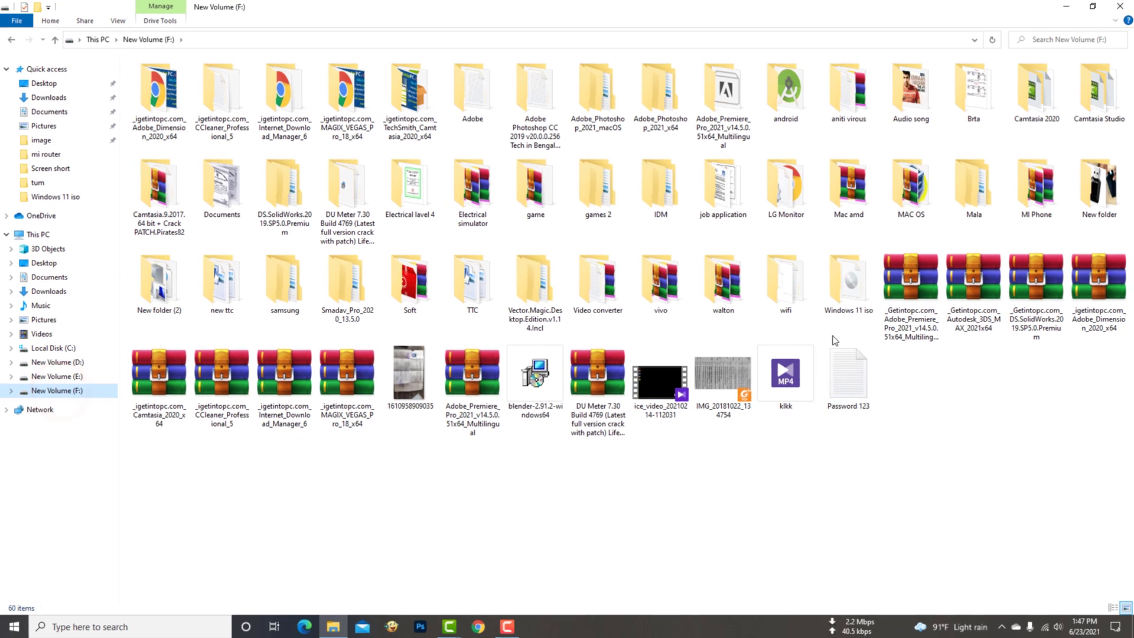
double_click(848, 282)
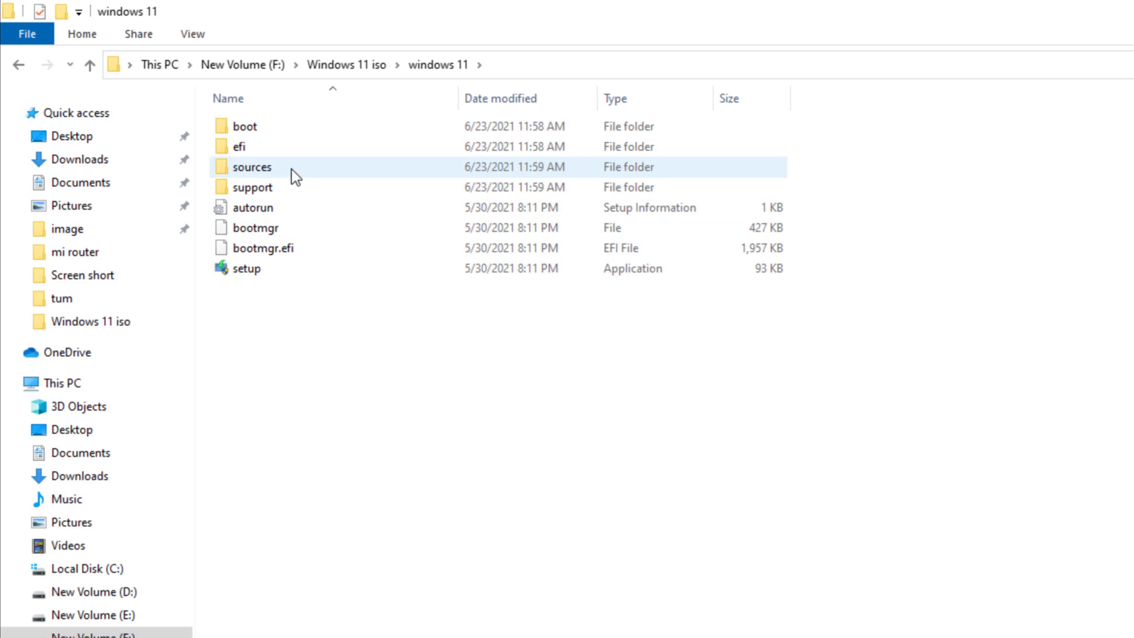
double_click(250, 167)
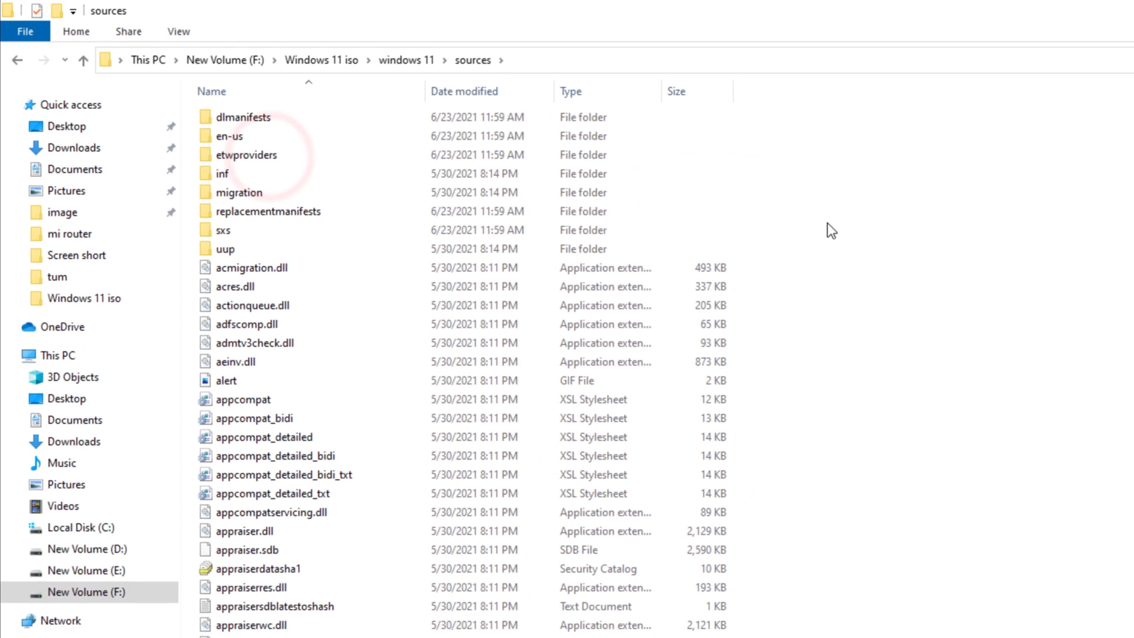
- Paste appraiserres.dll into sources, replacing the existing file, and go back to the windows 11 folder
right_click(830, 230)
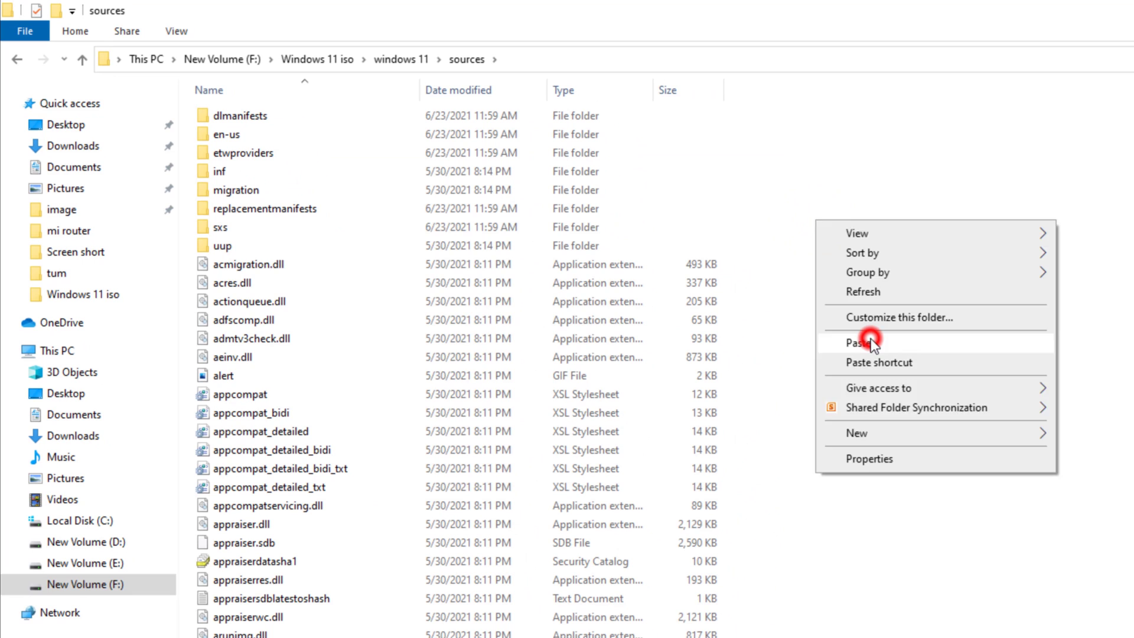
click(862, 342)
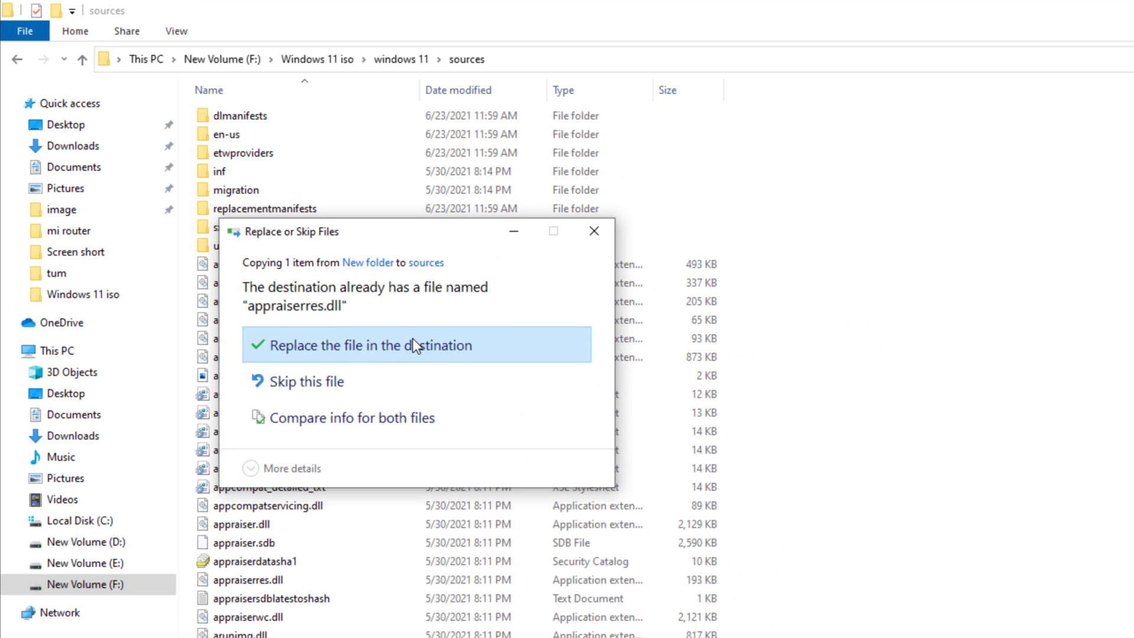
click(416, 353)
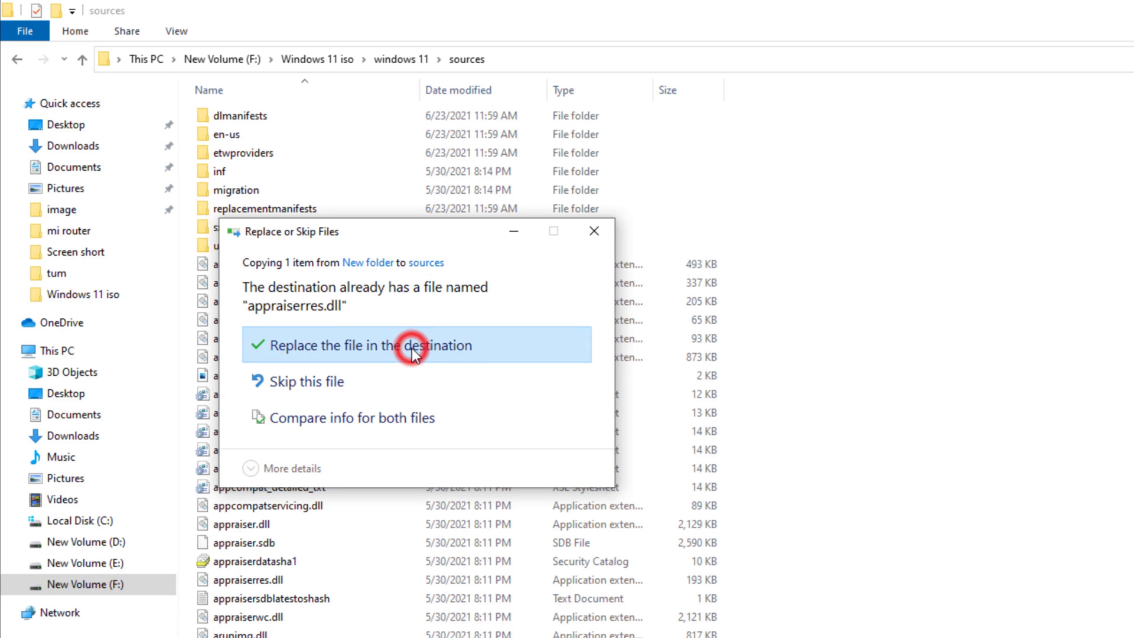
click(416, 345)
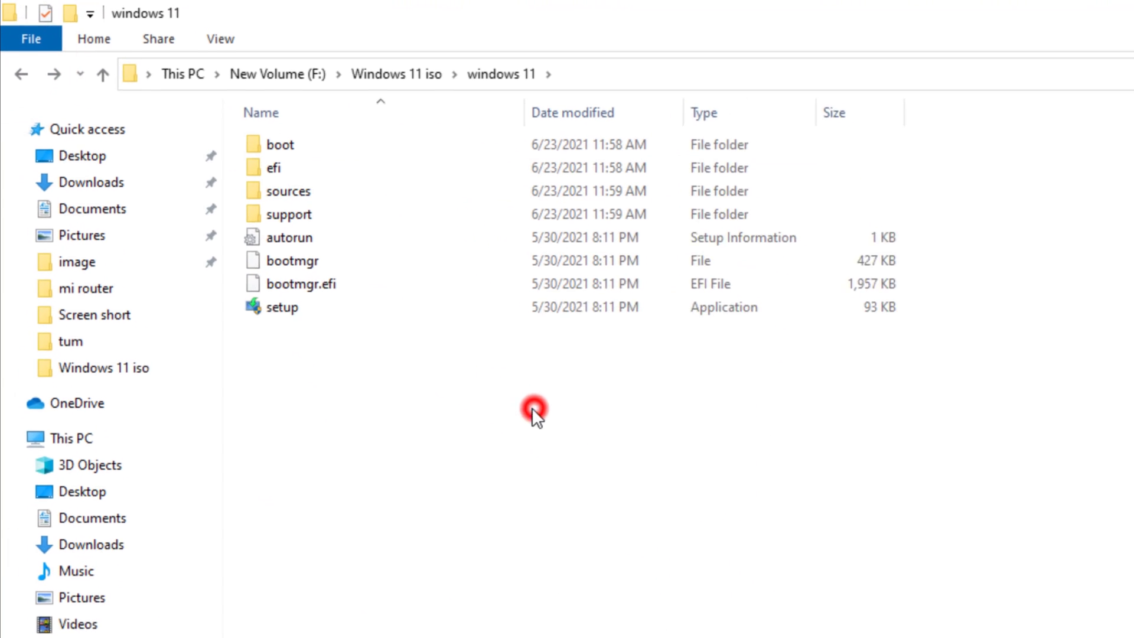
- Launch the setup application from the windows 11 folder
click(283, 307)
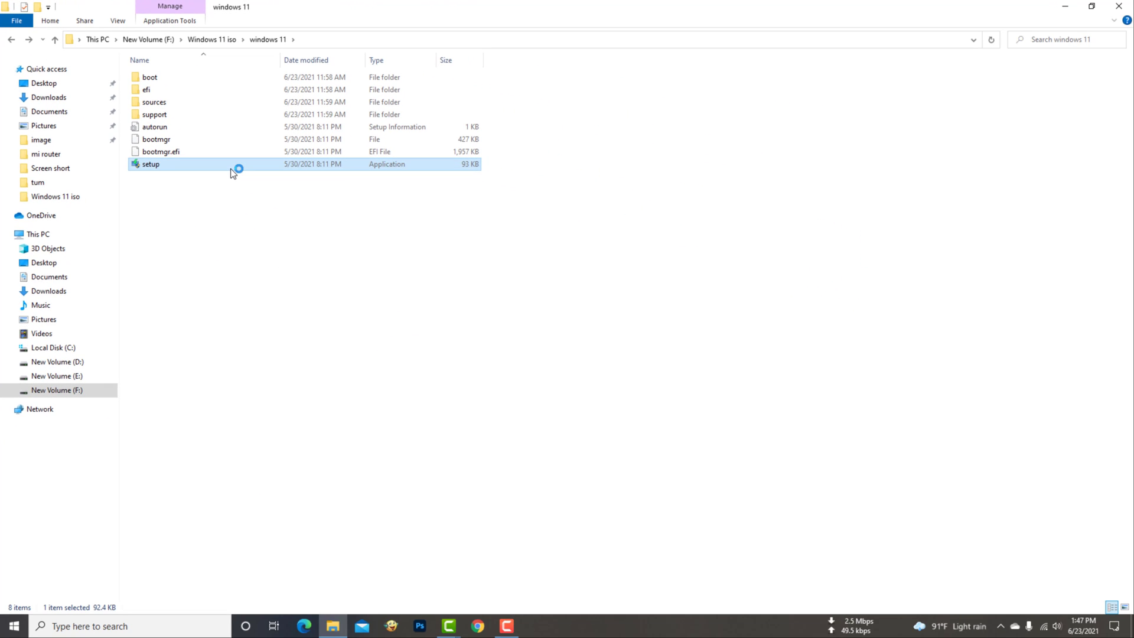
double_click(150, 163)
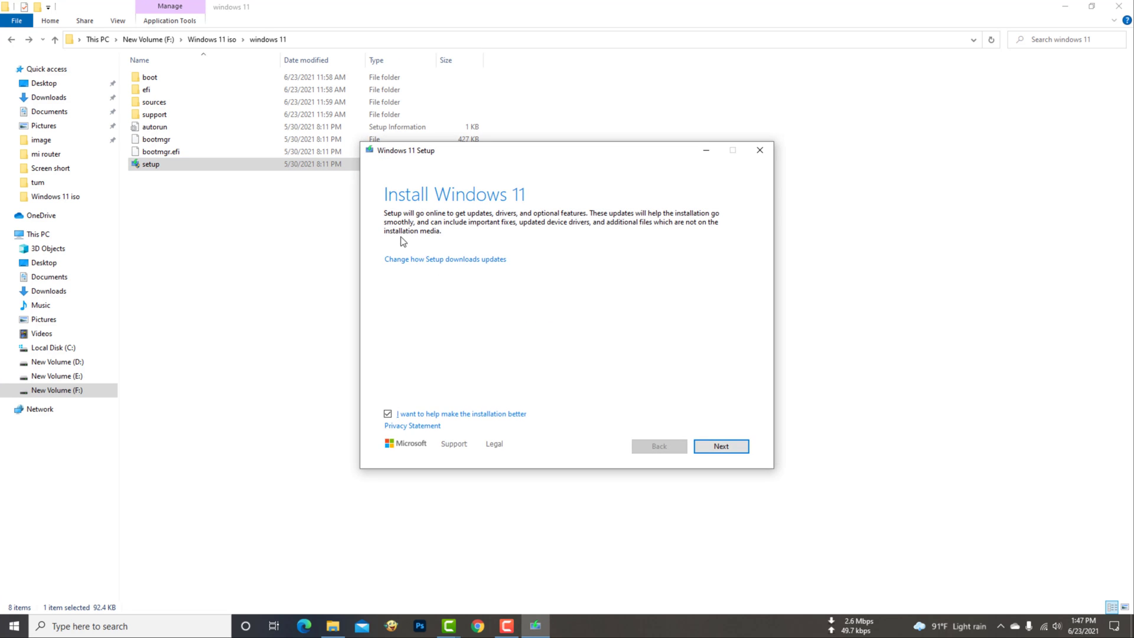
- Continue past the Install Windows 11 update options and accept the license terms
click(721, 445)
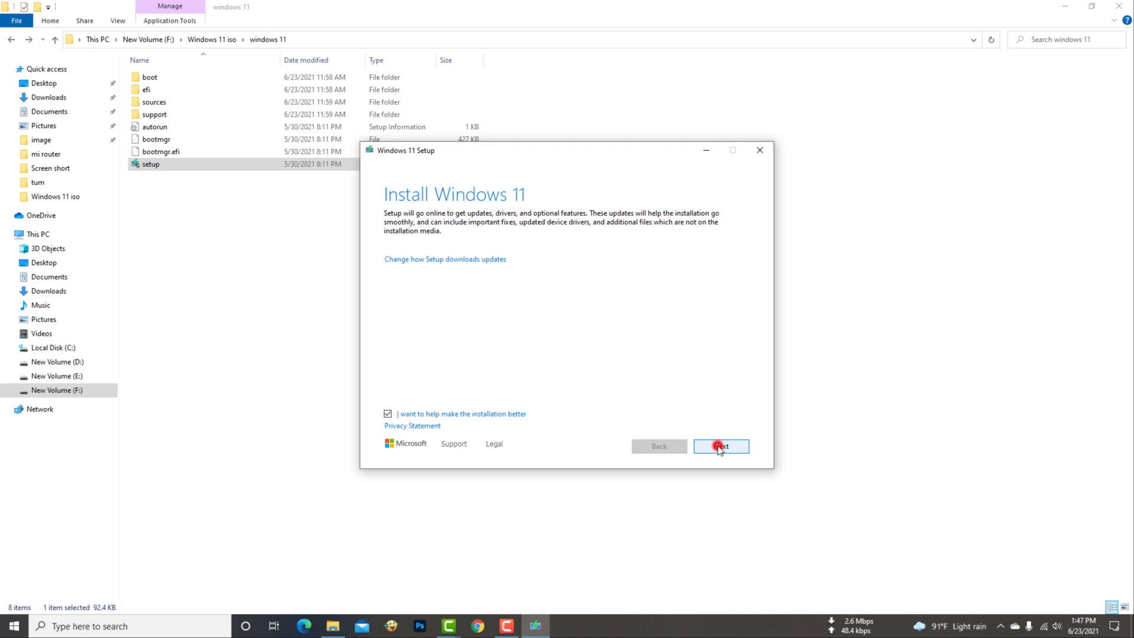
click(721, 447)
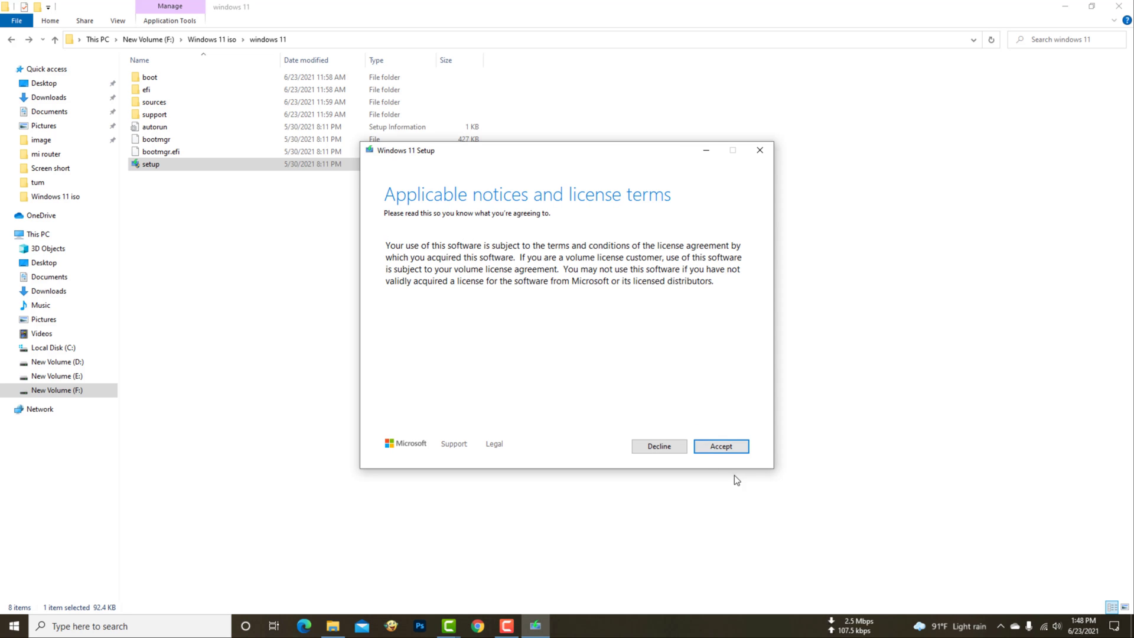
click(720, 445)
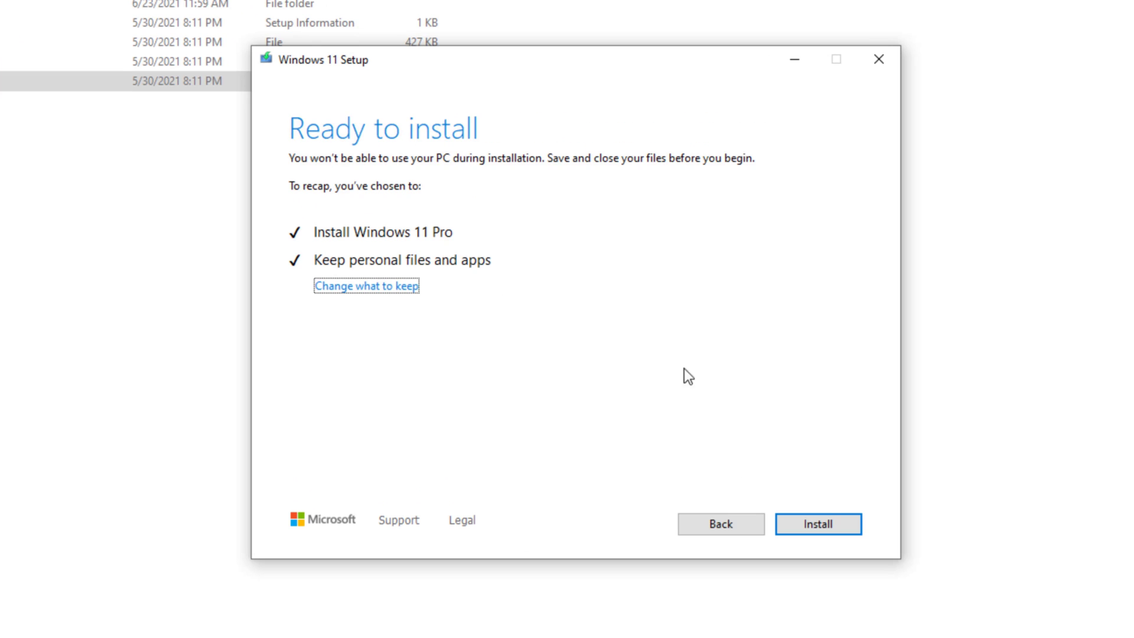
mouse_move(375, 285)
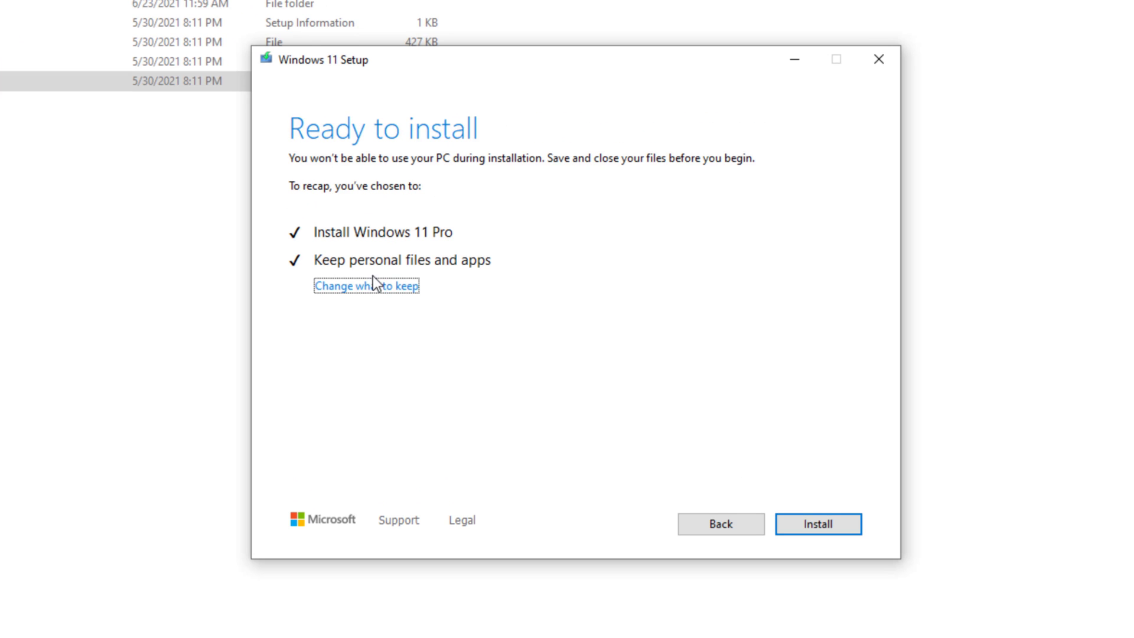
mouse_move(399, 290)
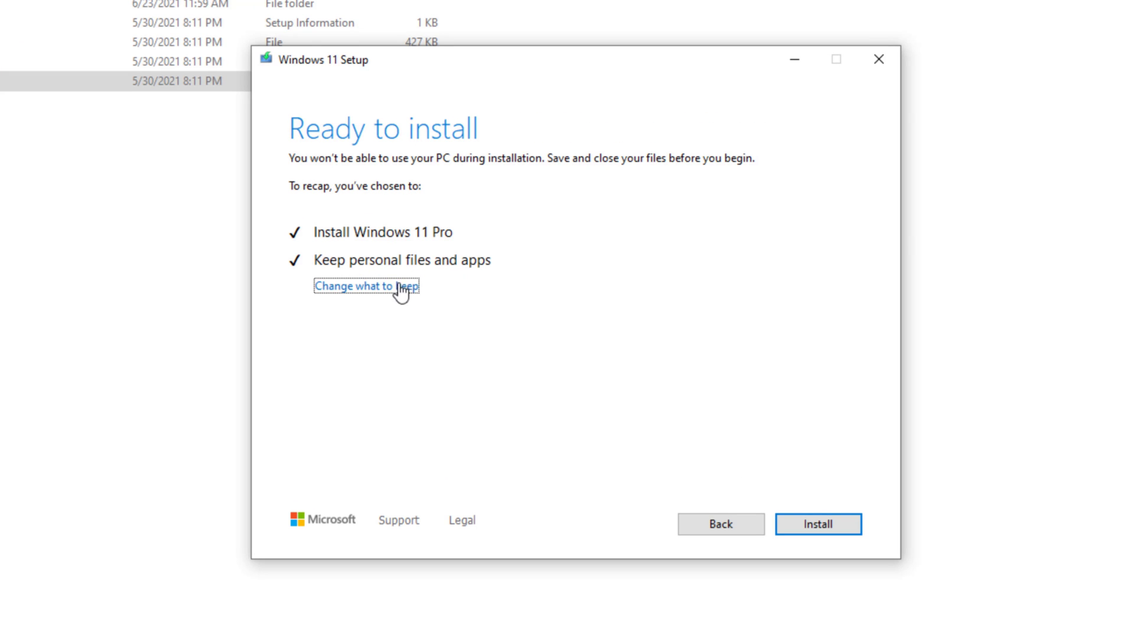
- Review 'Change what to keep', leave 'Keep personal files and apps' selected, and continue
click(369, 286)
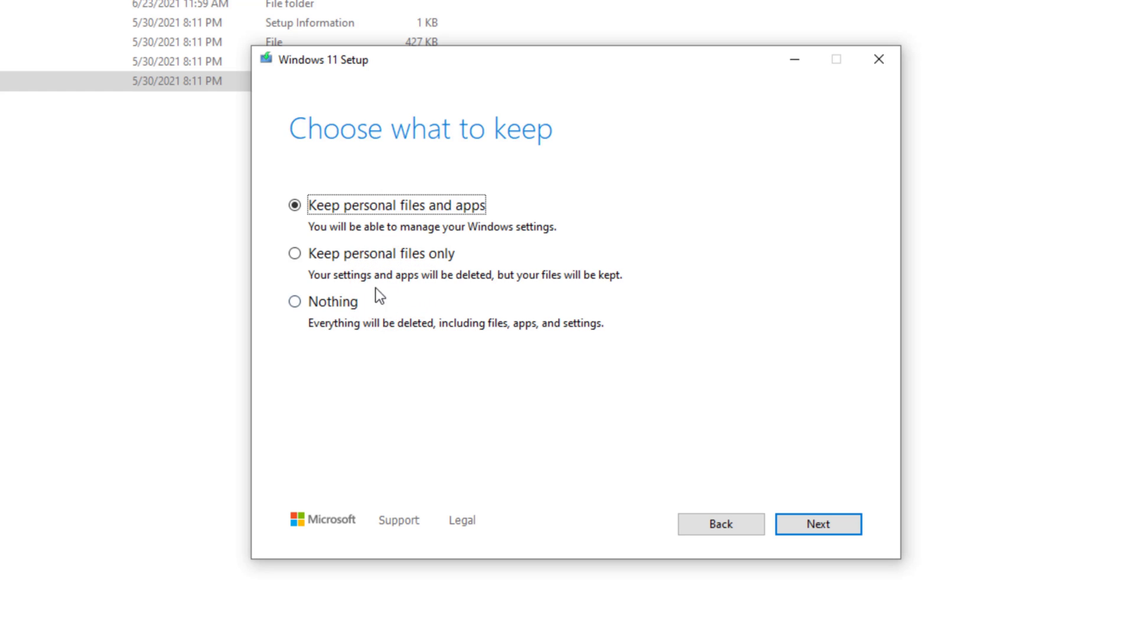
mouse_move(404, 227)
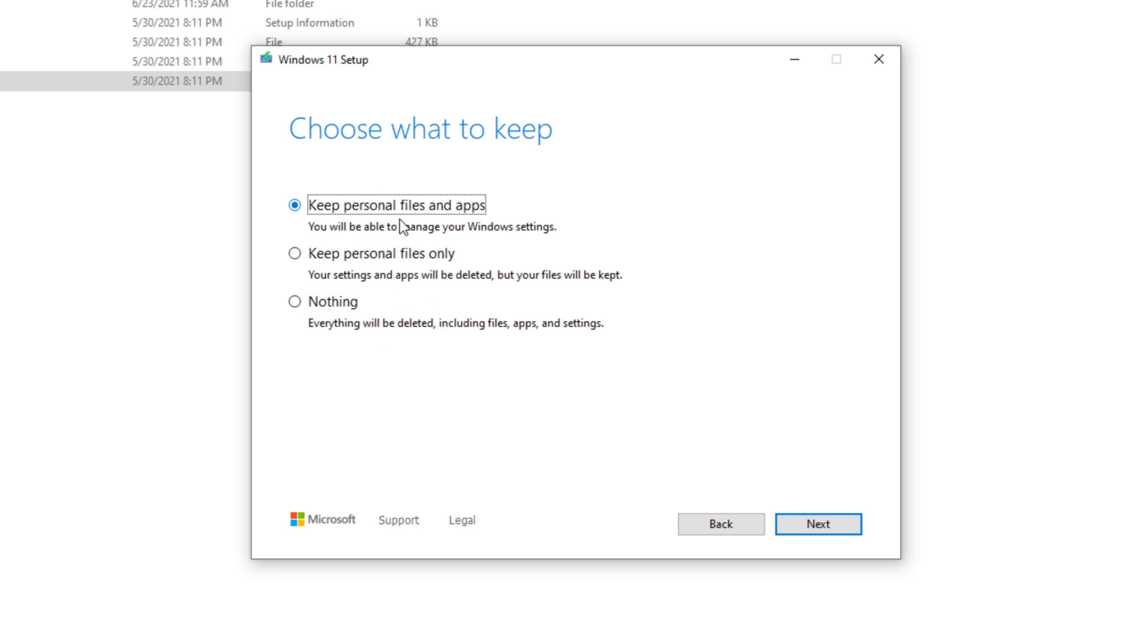
mouse_move(430, 227)
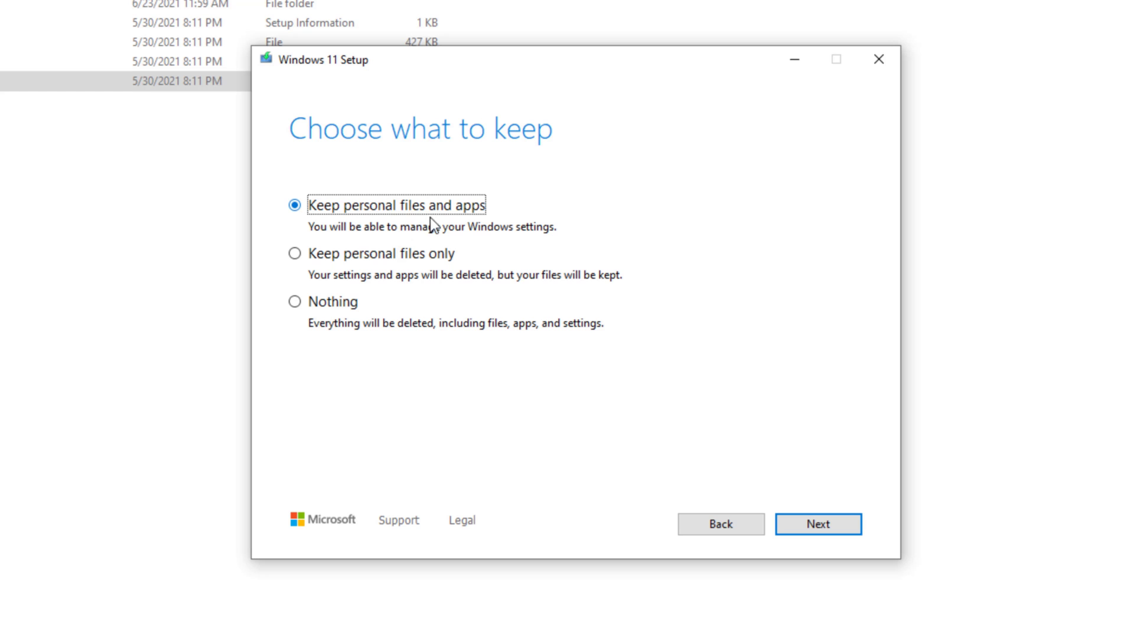
mouse_move(565, 273)
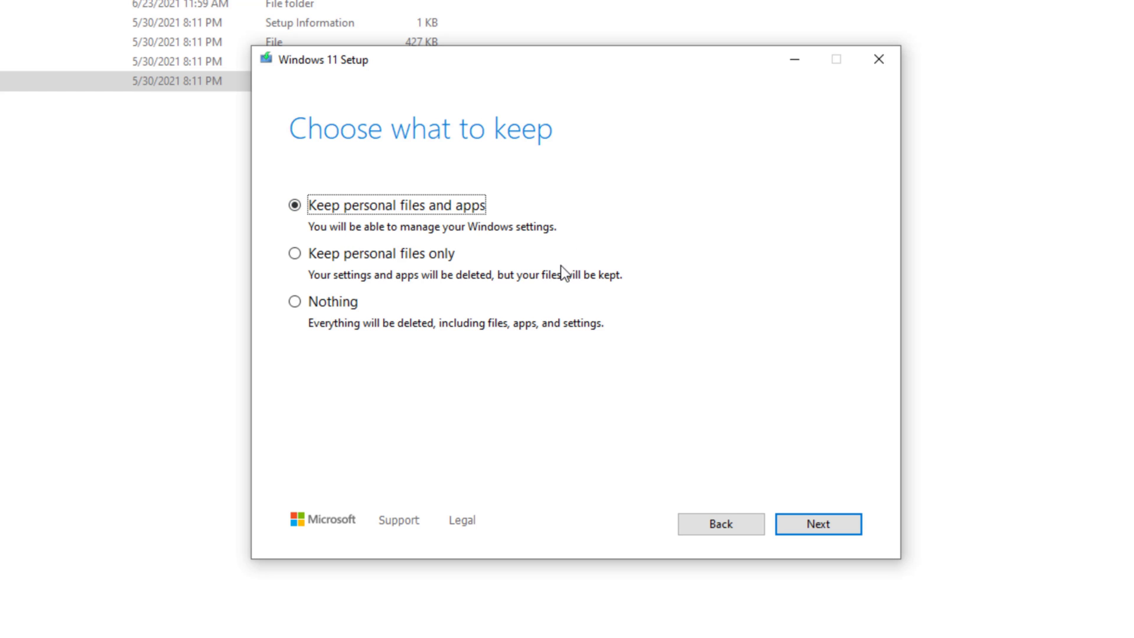
click(818, 523)
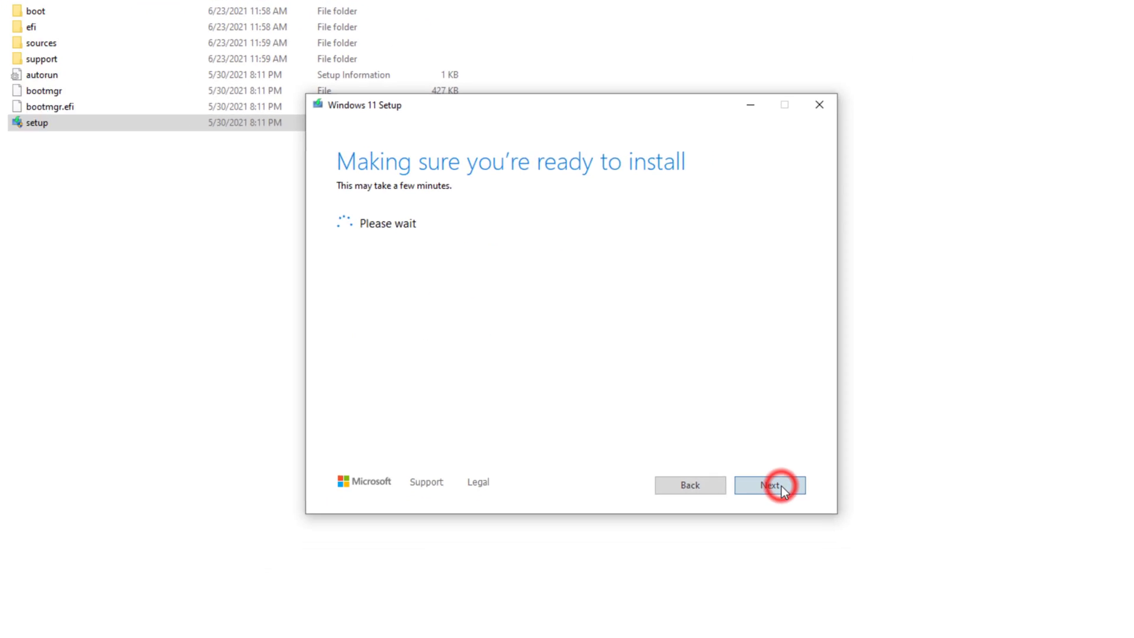
- Start installing Windows 11 Pro from the Ready to install summary
click(770, 484)
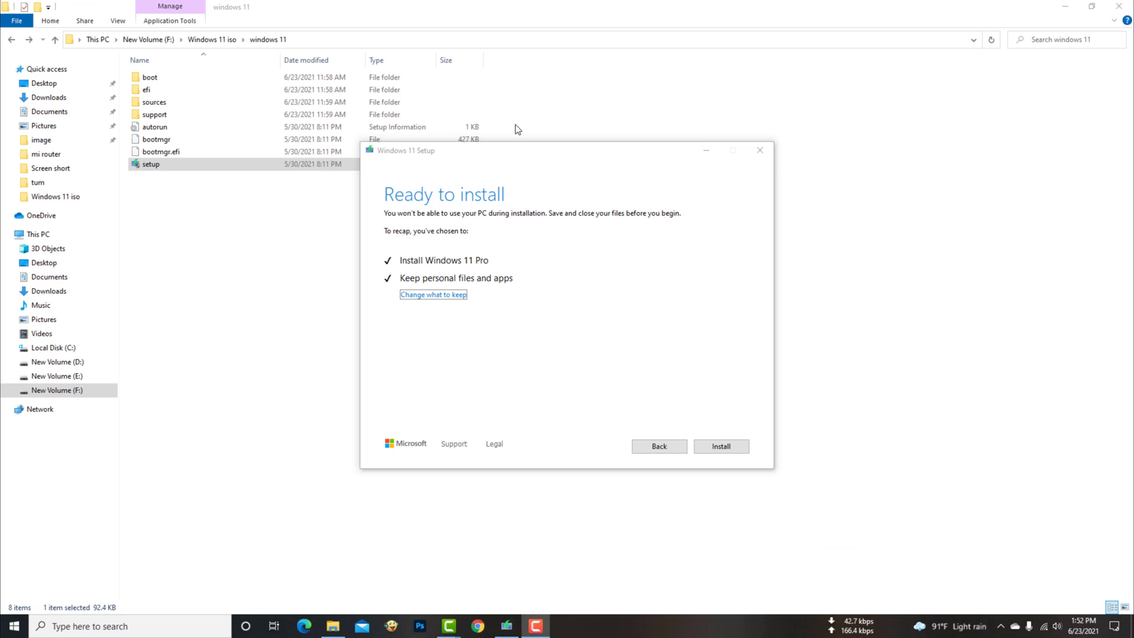
mouse_move(410, 240)
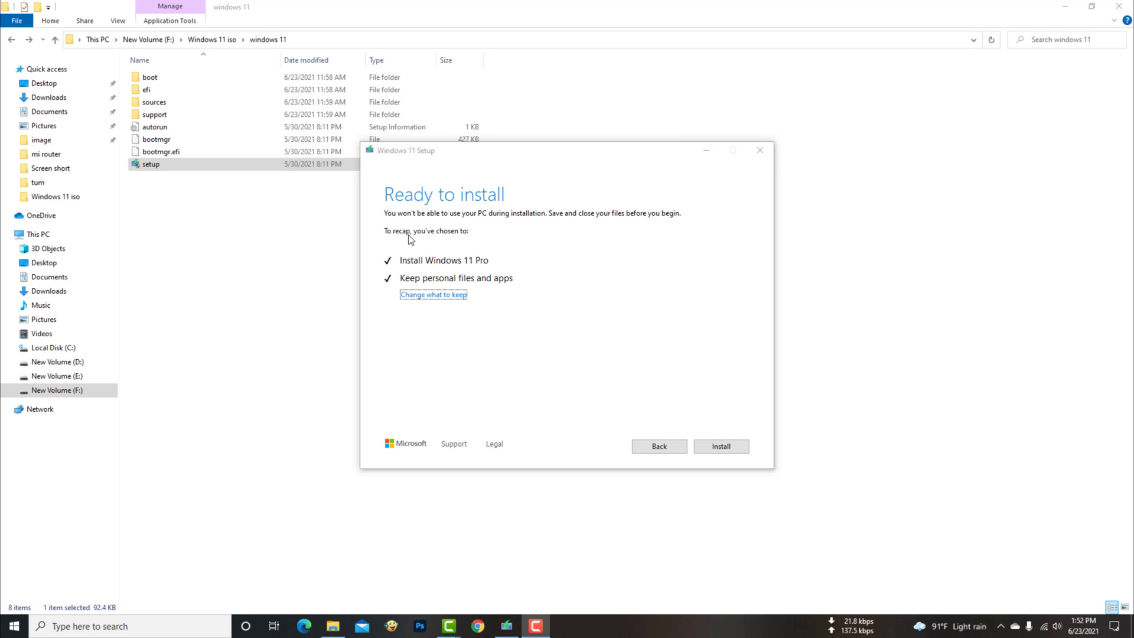
mouse_move(672, 411)
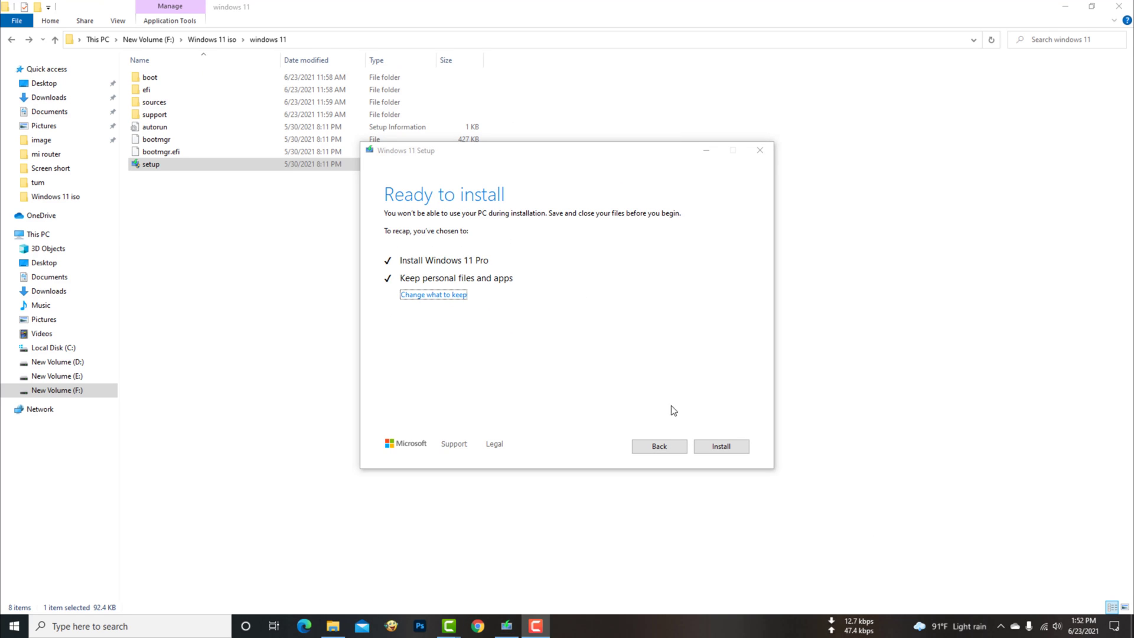
click(721, 447)
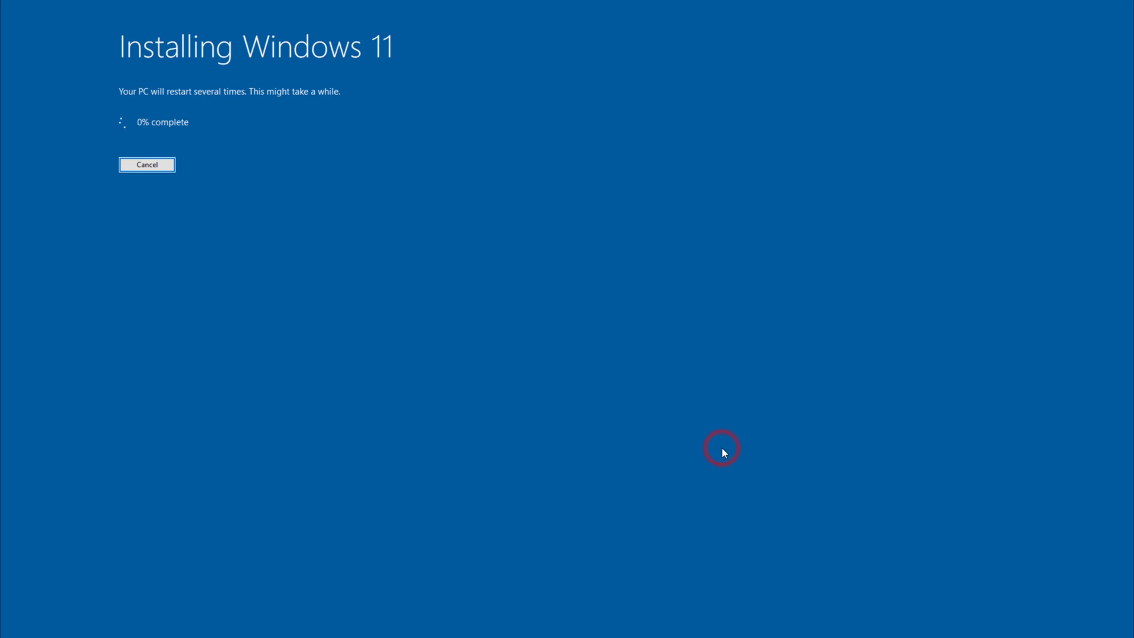
mouse_move(266, 152)
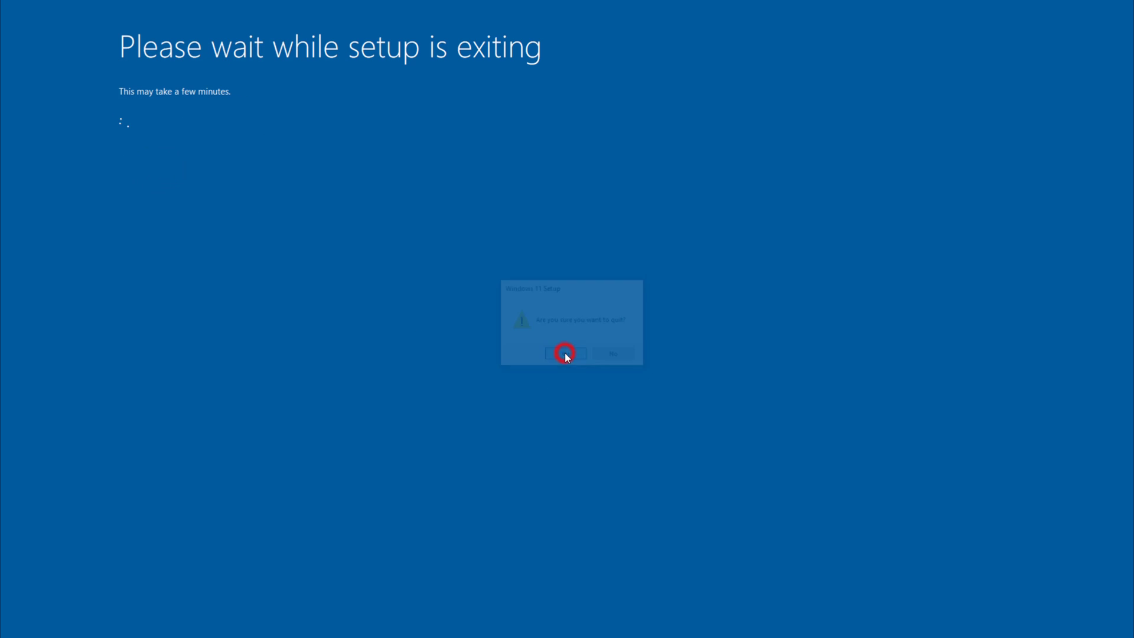
click(566, 354)
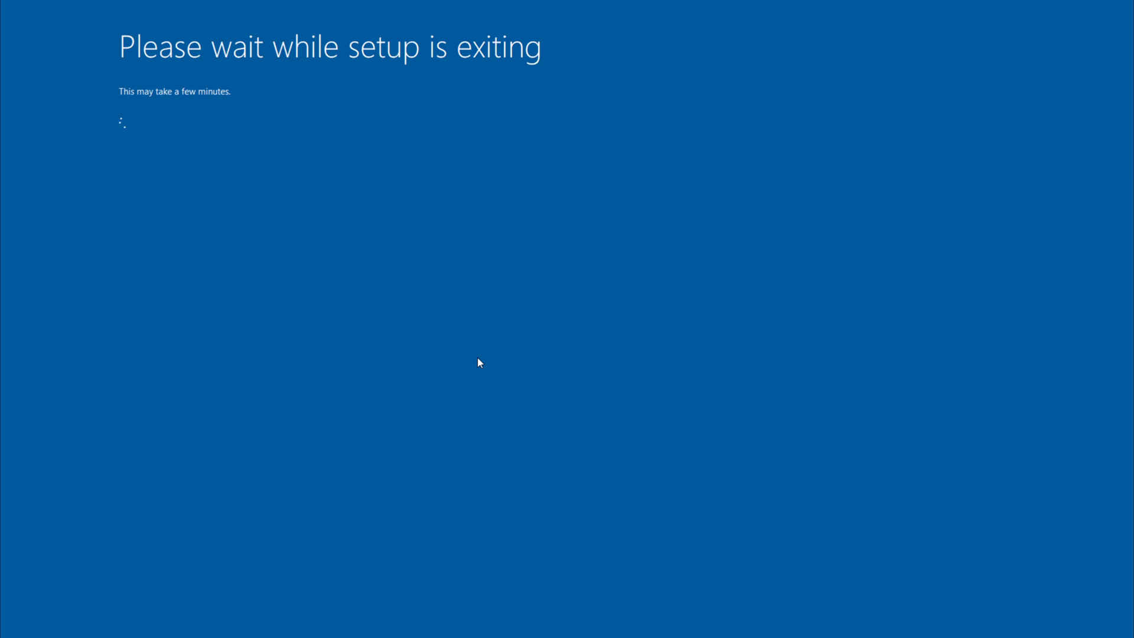
mouse_move(163, 204)
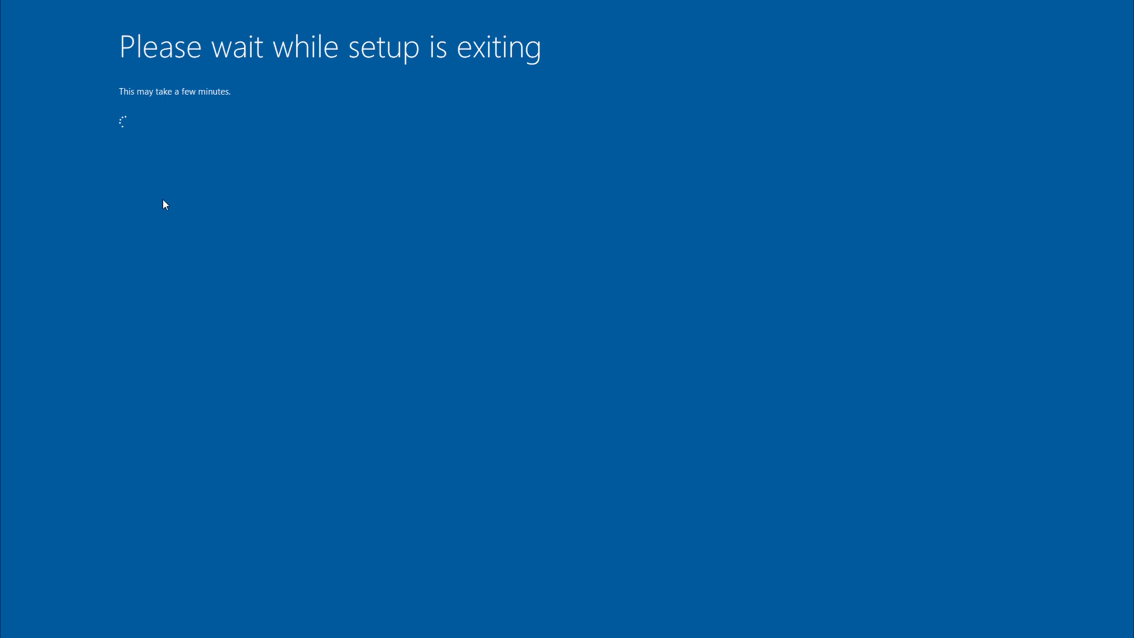